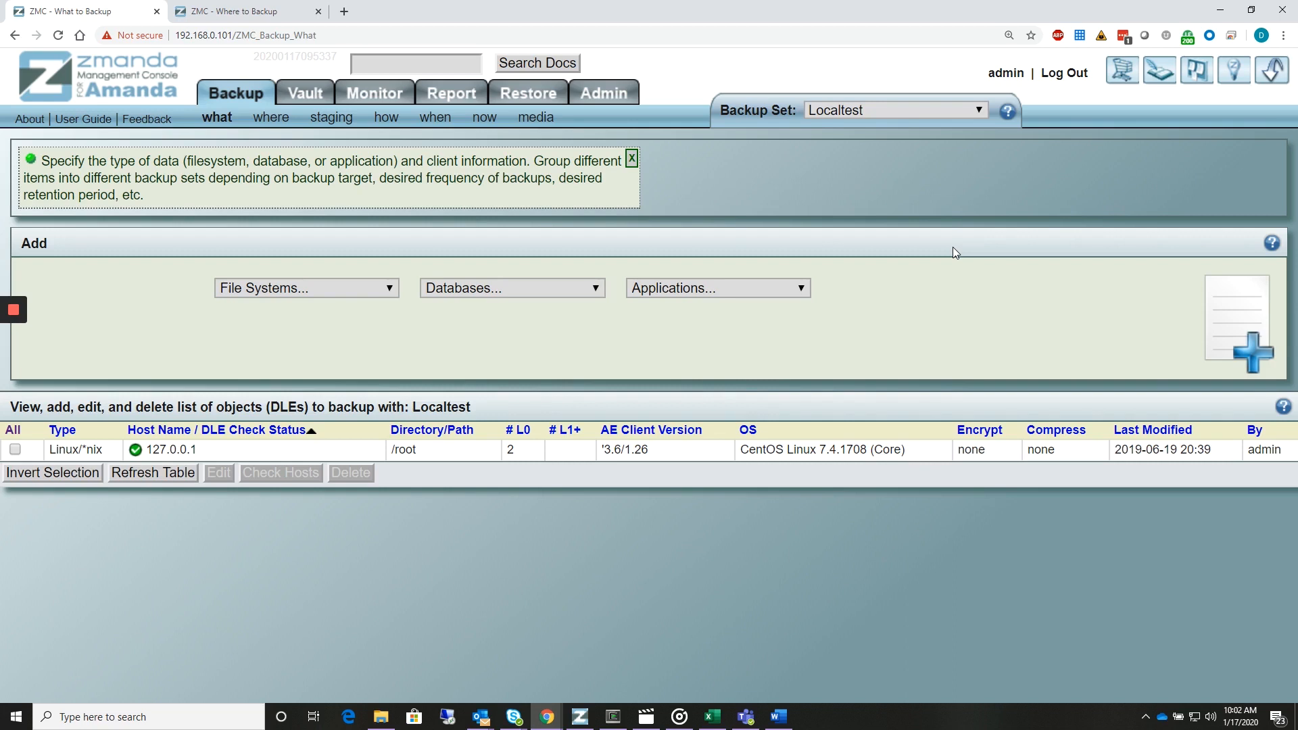
mouse_move(787, 317)
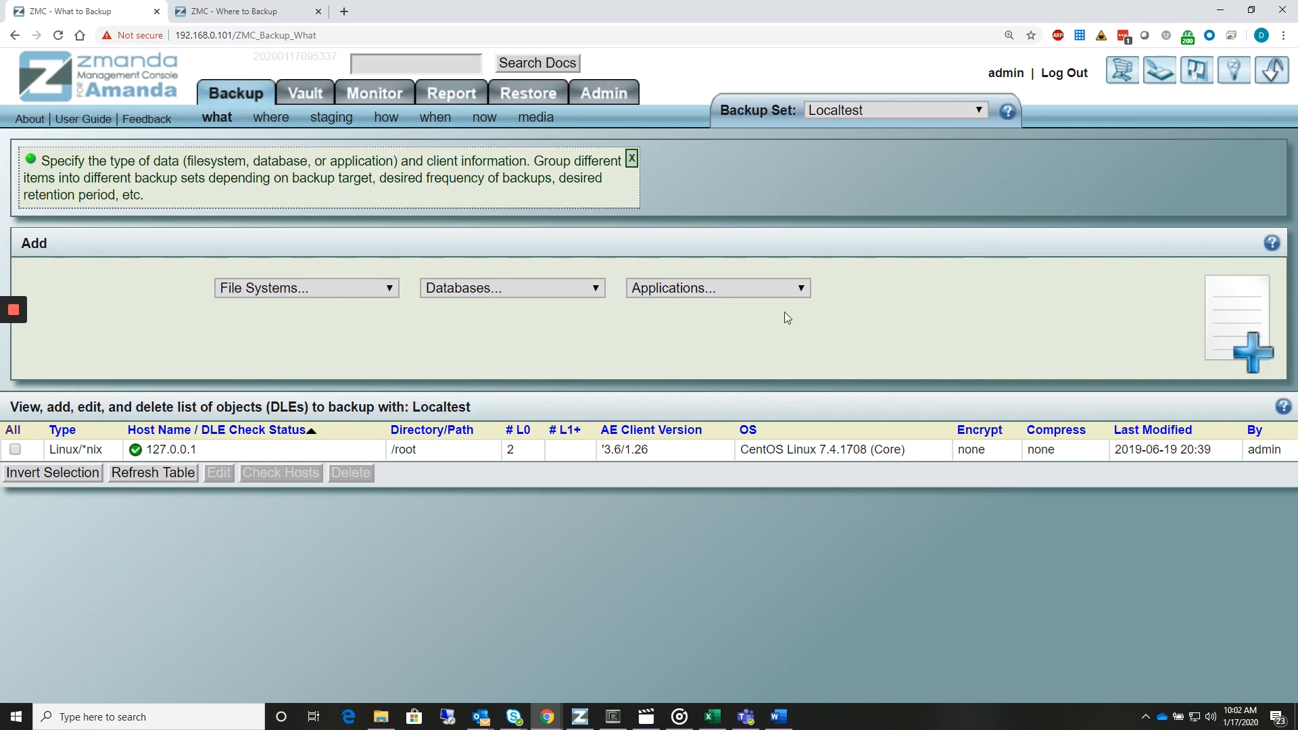
Go to Admin > backup sets and start a new backup set.
left_click(415, 63)
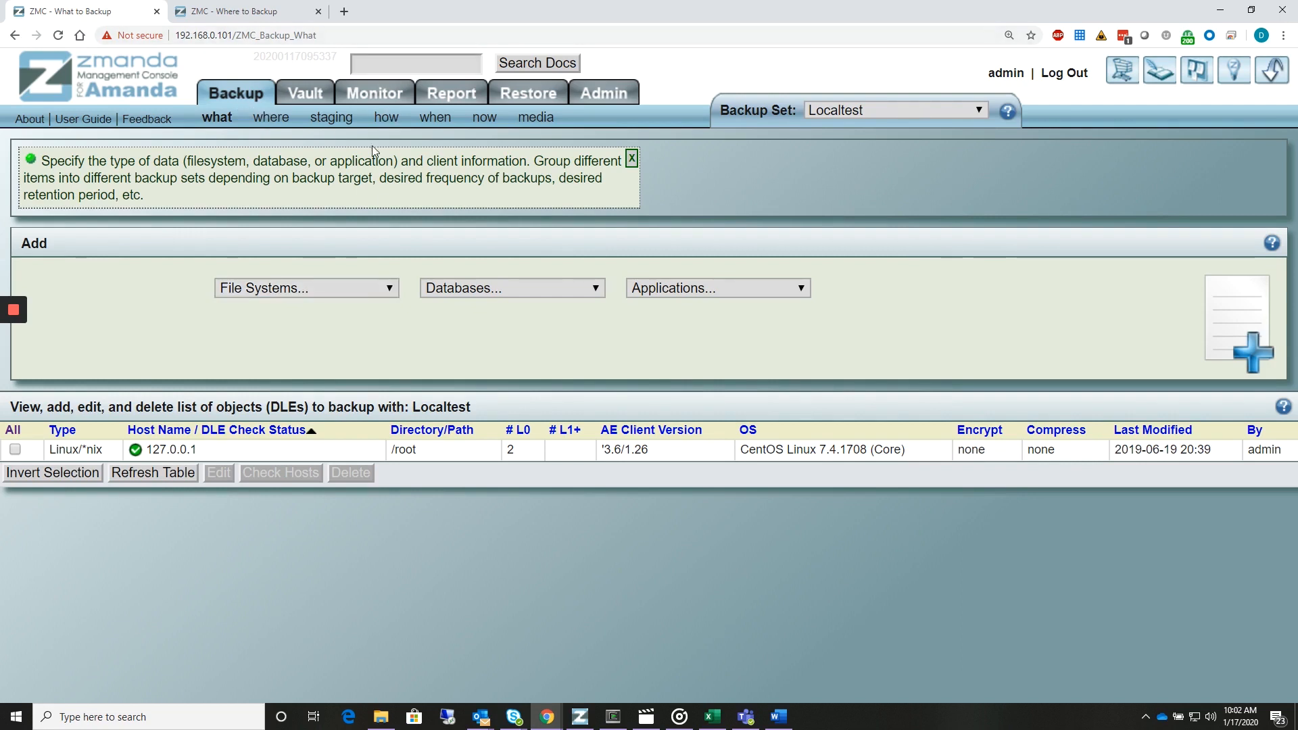
mouse_move(1227, 423)
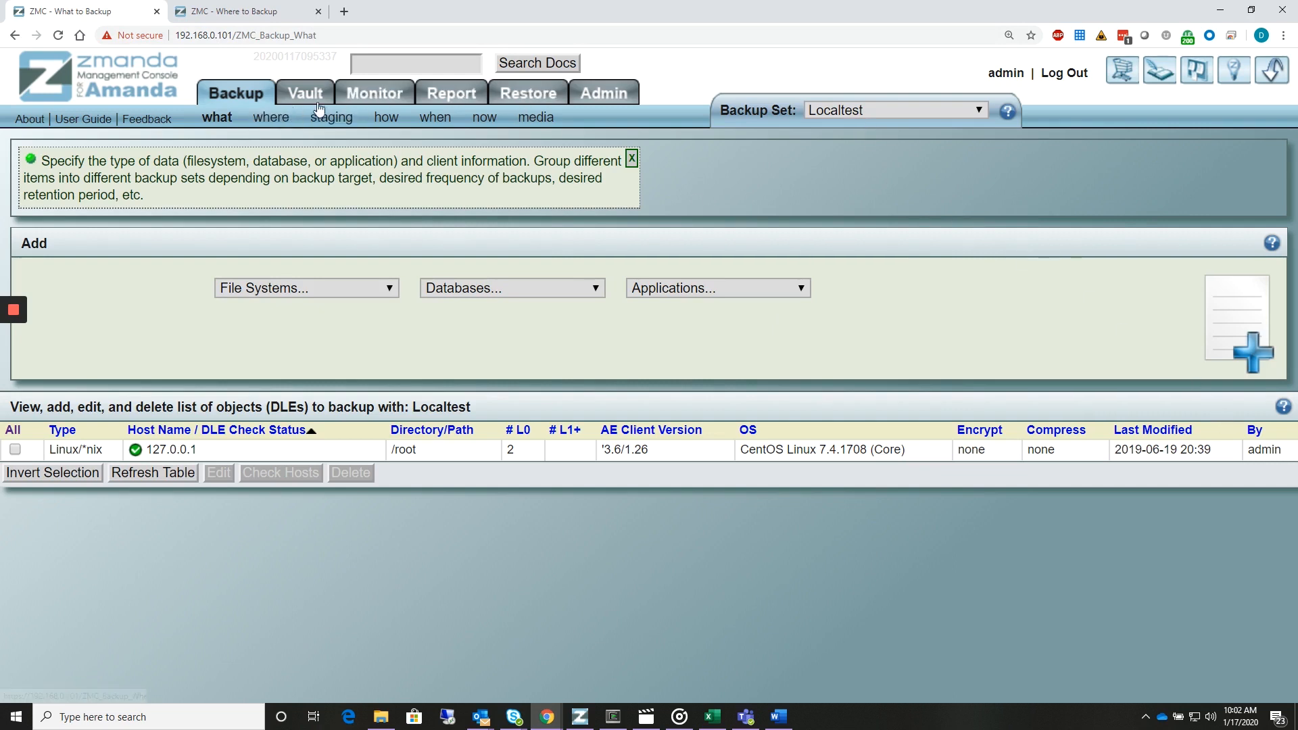
left_click(603, 93)
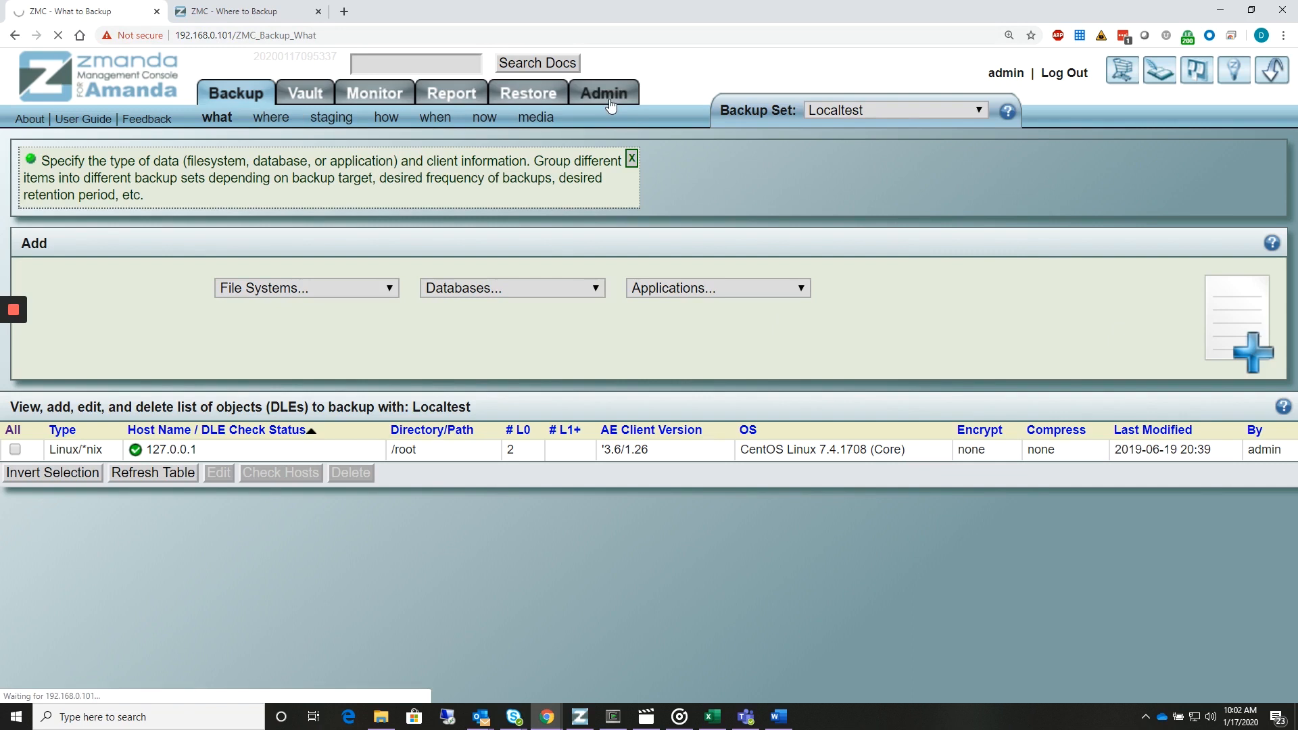
left_click(603, 92)
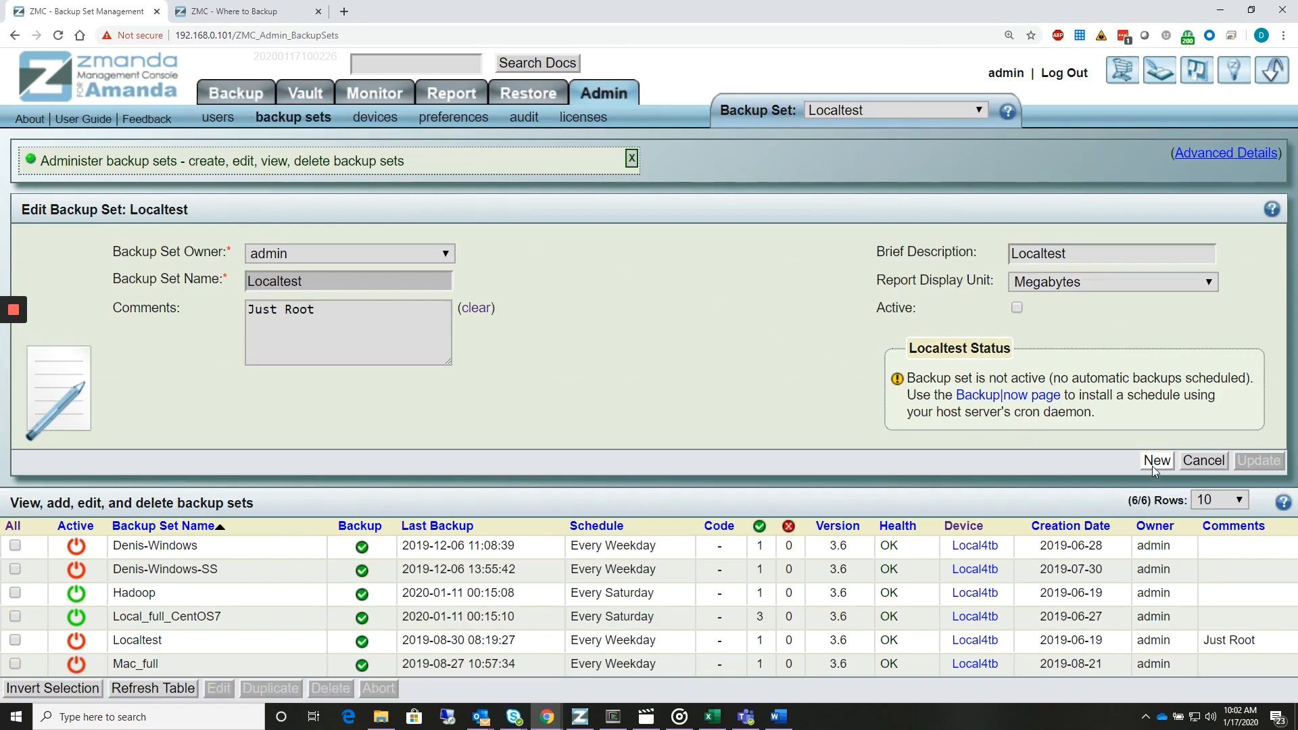
left_click(1156, 459)
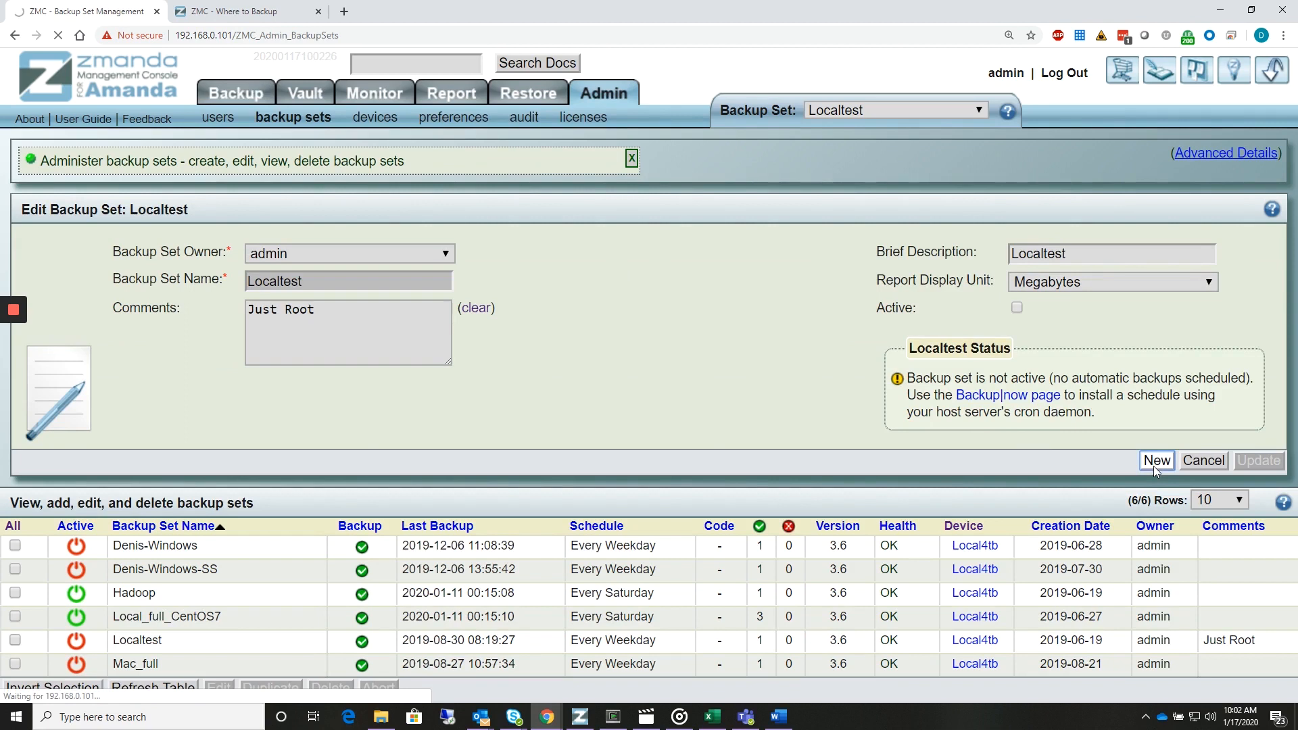
Name the backup set test_three and add it, owned by admin.
left_click(1156, 460)
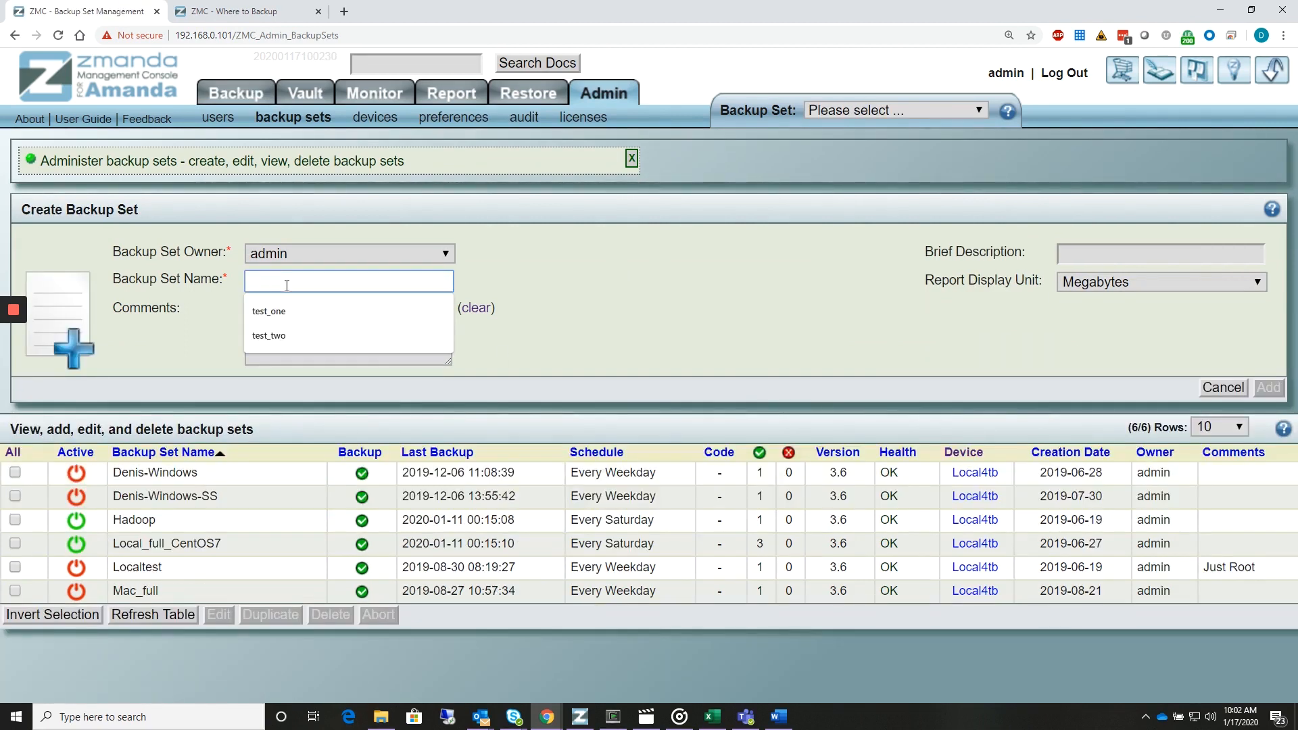
type("test")
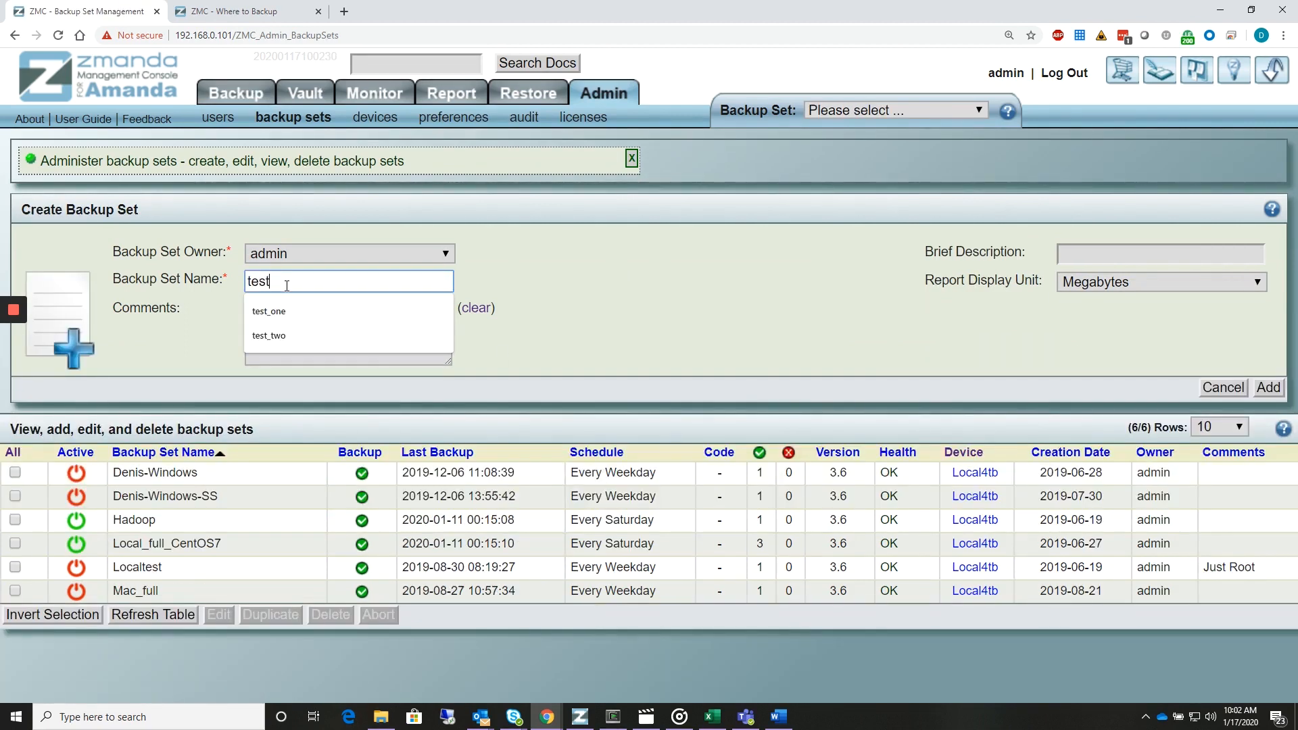
type("_three")
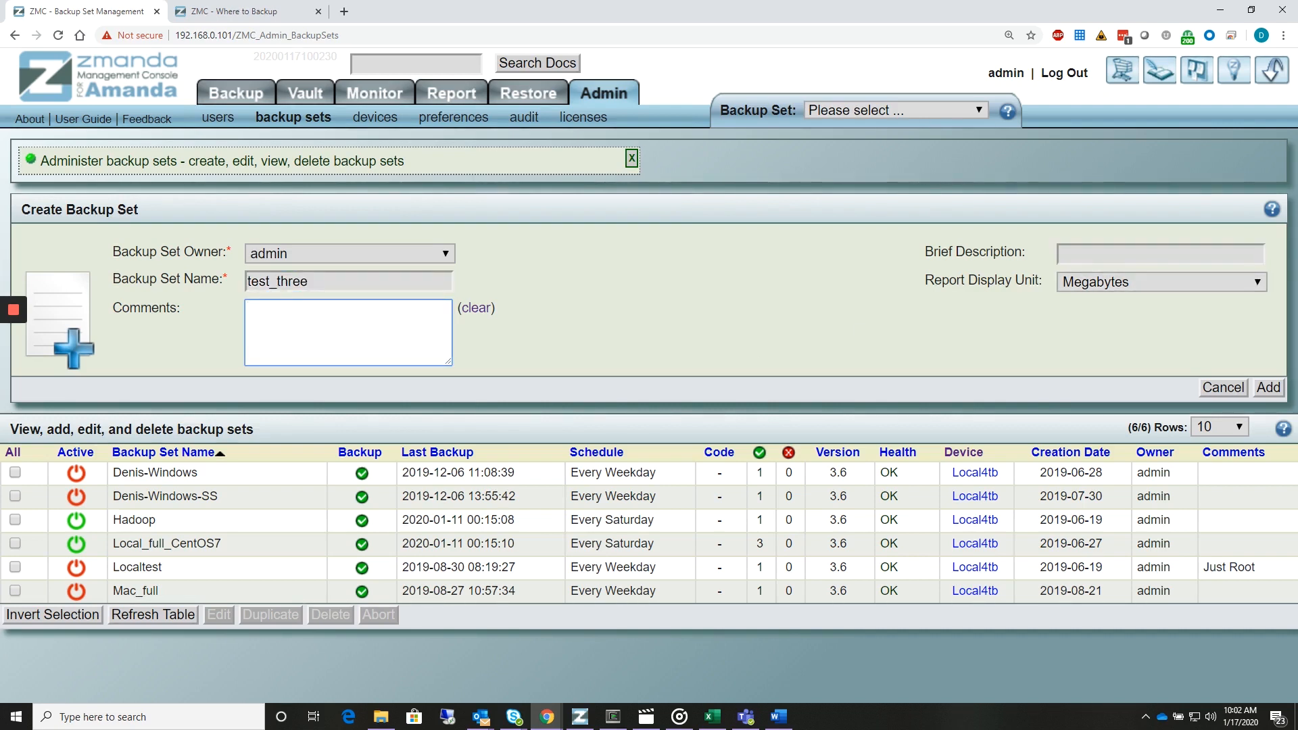
left_click(1266, 387)
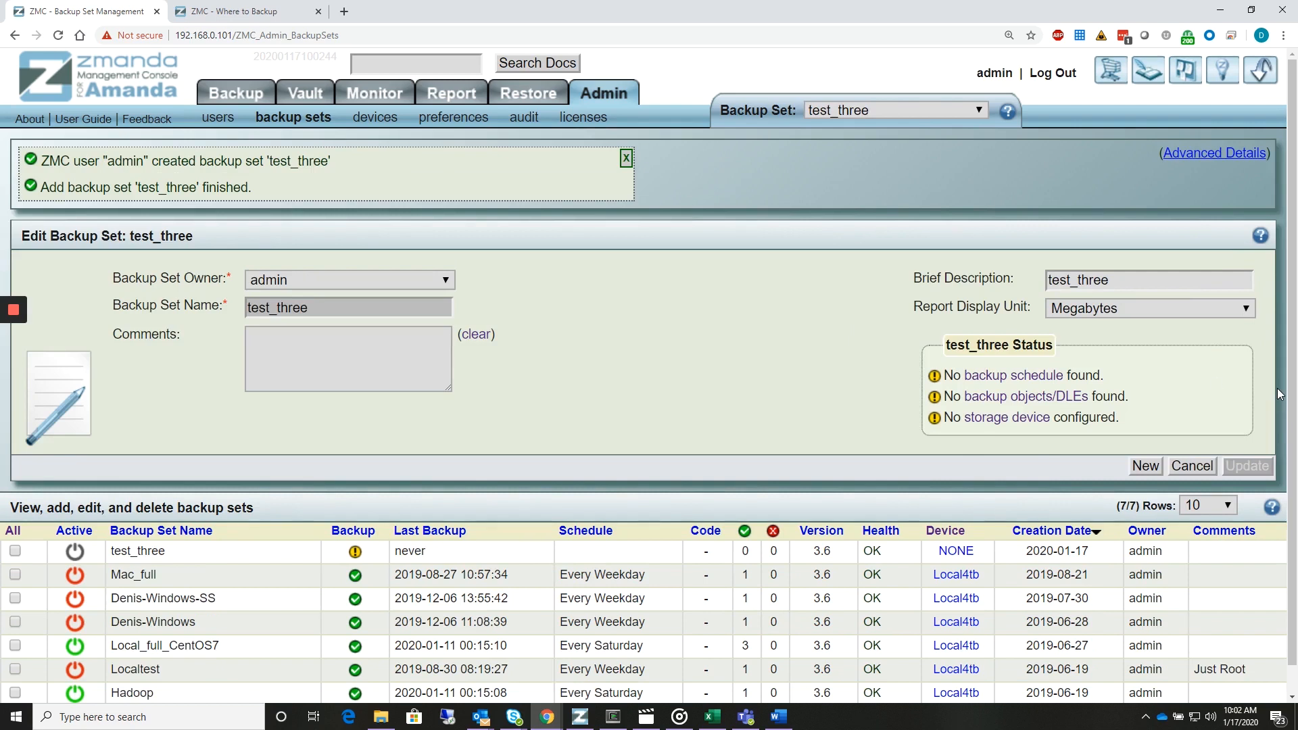
mouse_move(524, 116)
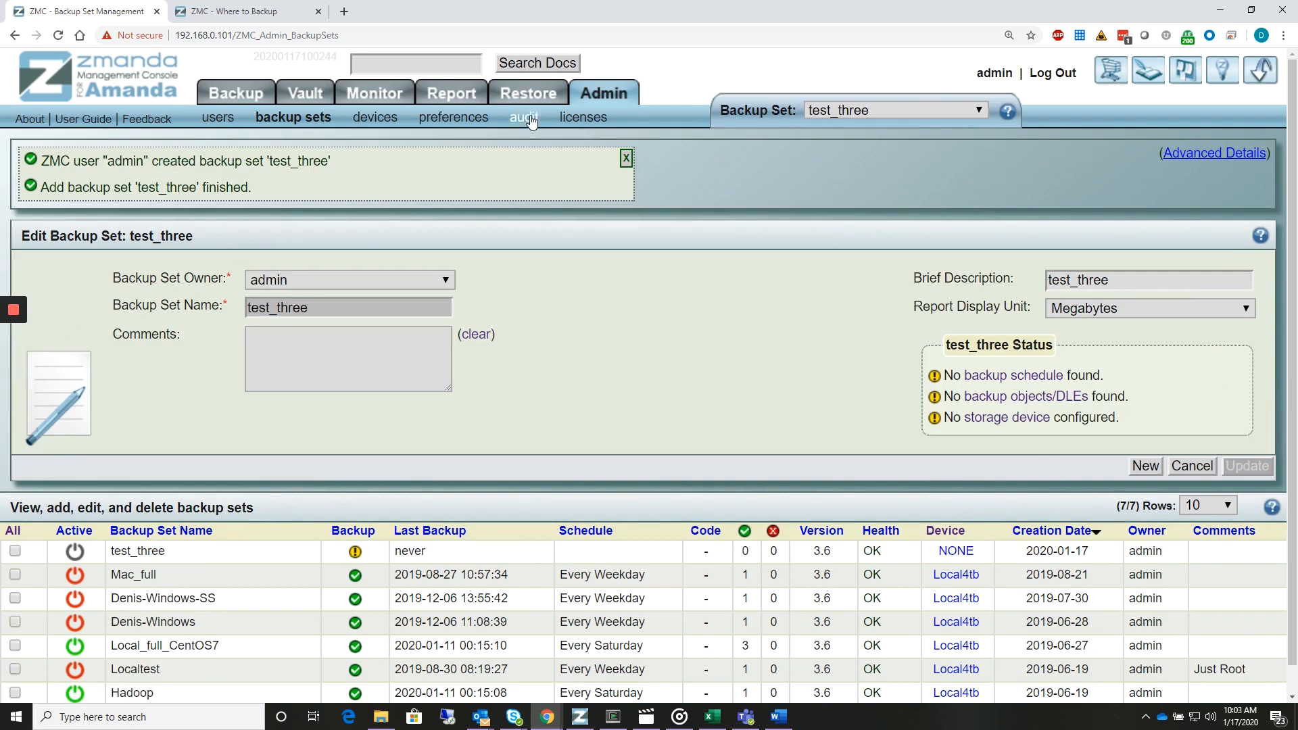
On Backup > what, begin a Linux/*nix file system object with host 127.0.0.1.
left_click(235, 93)
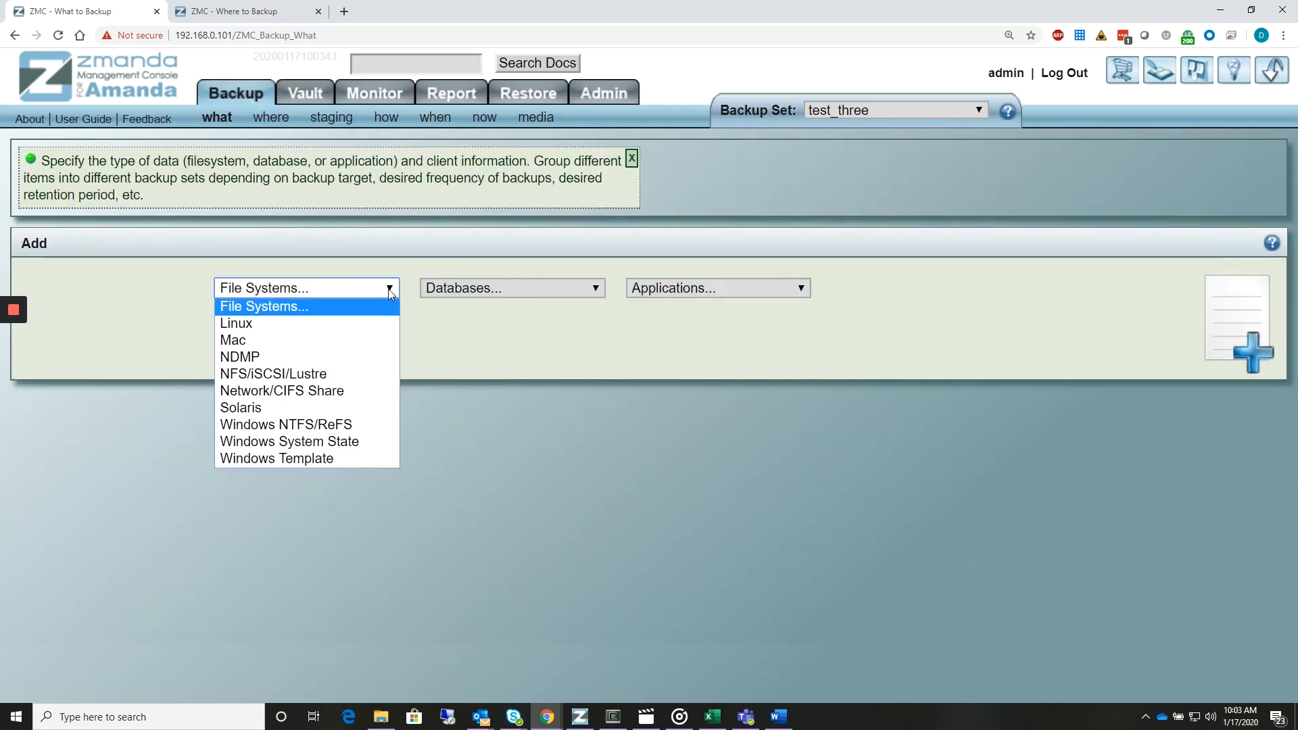
left_click(235, 323)
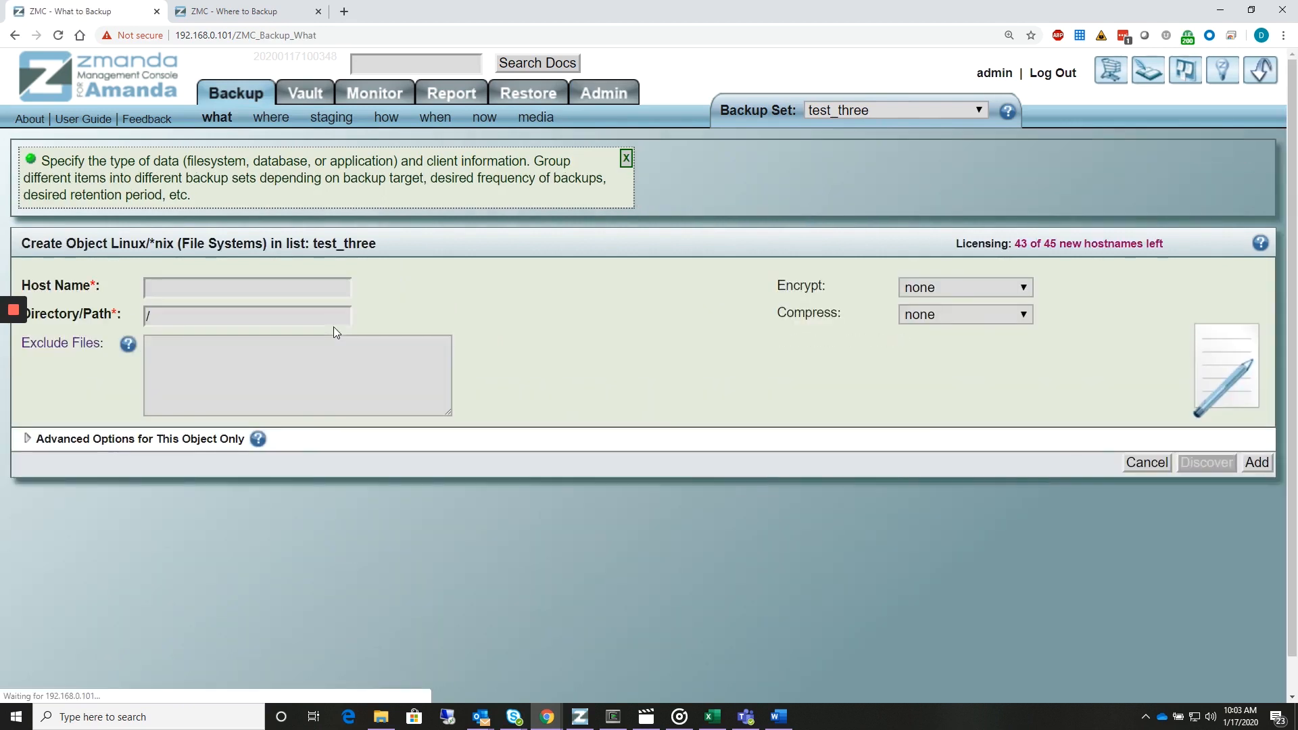
left_click(246, 287)
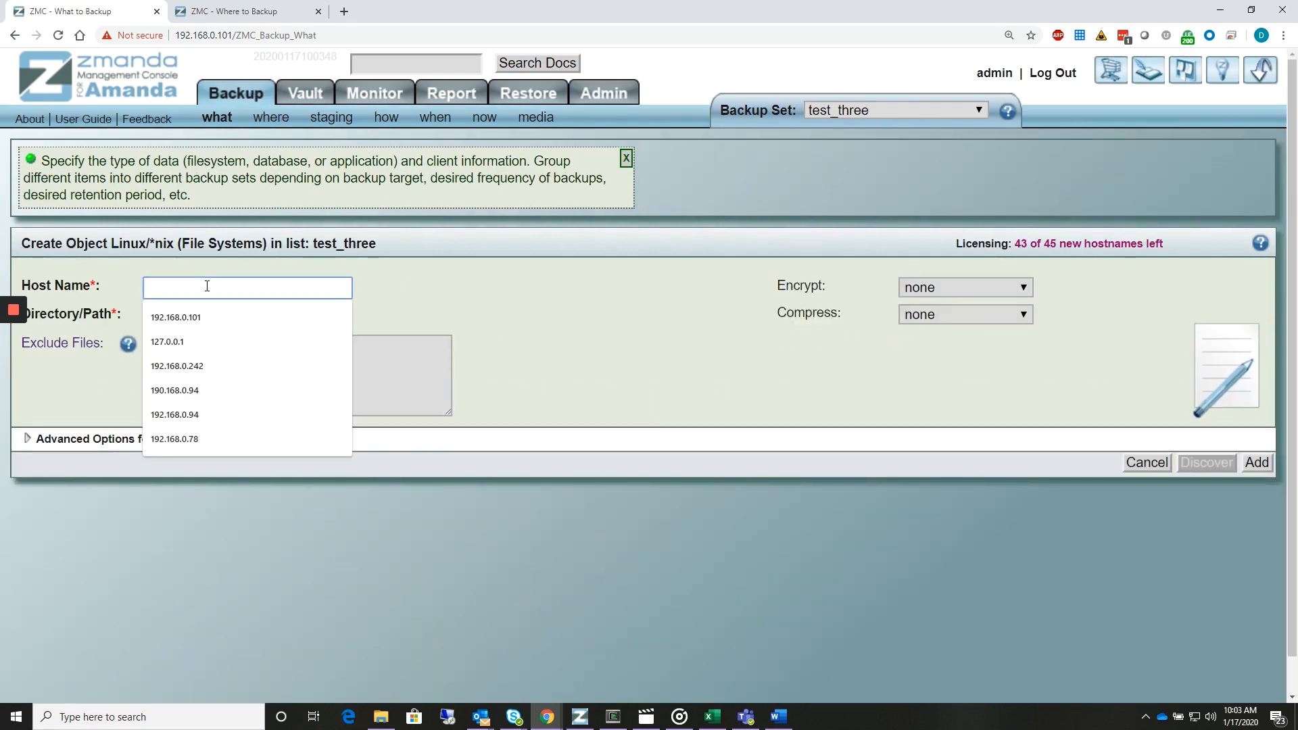
left_click(168, 341)
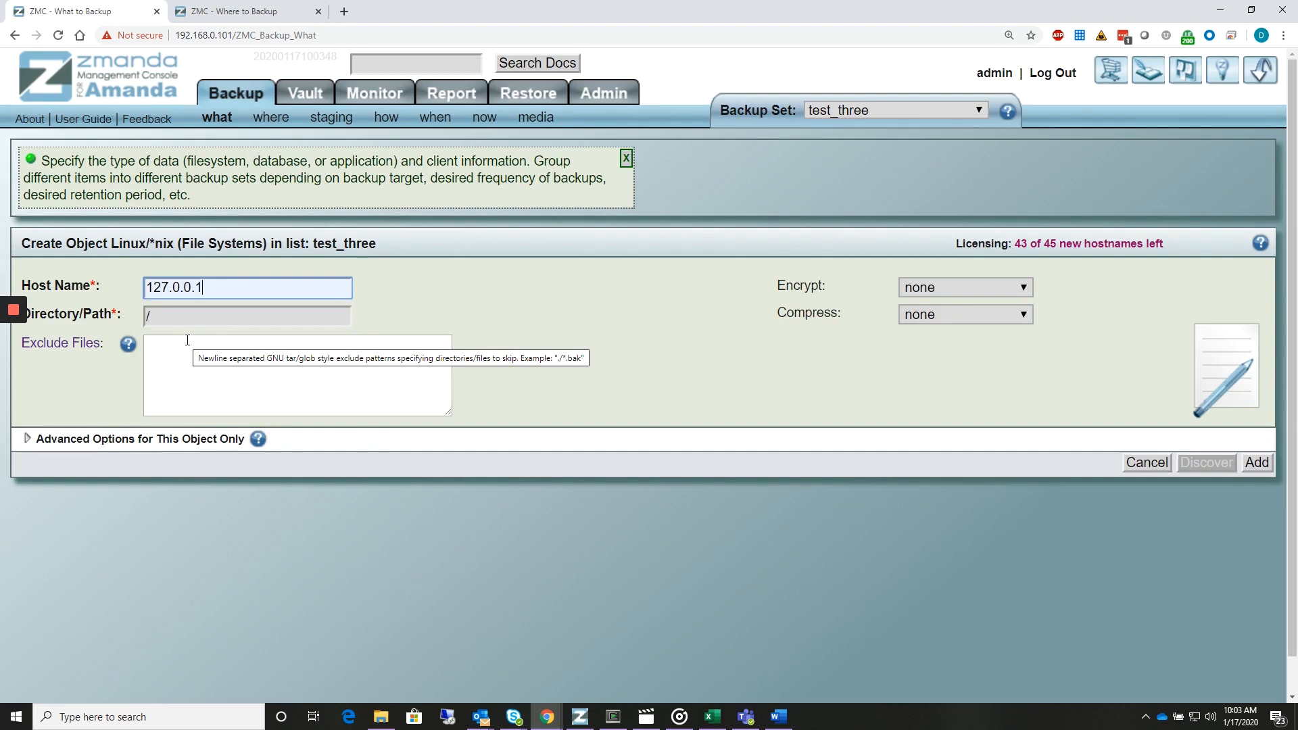
Choose /home as the directory and add the object to test_three.
left_click(247, 315)
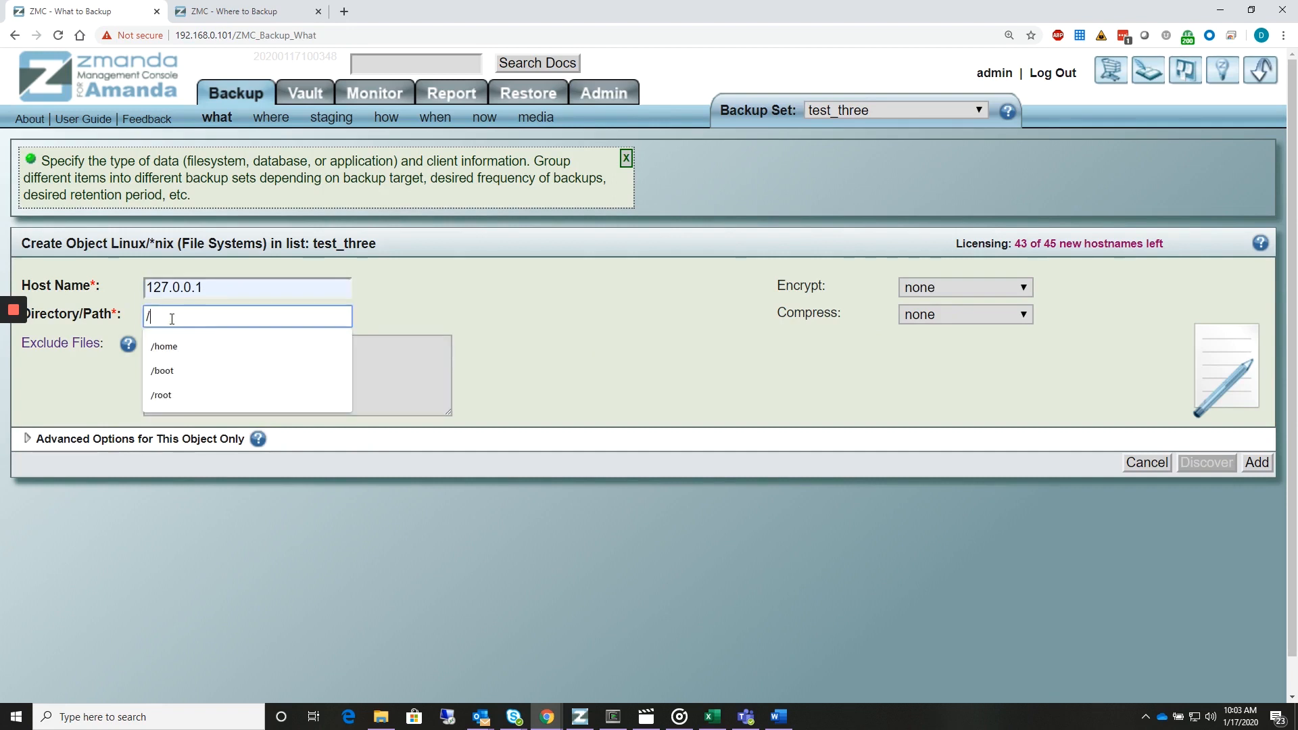
left_click(164, 346)
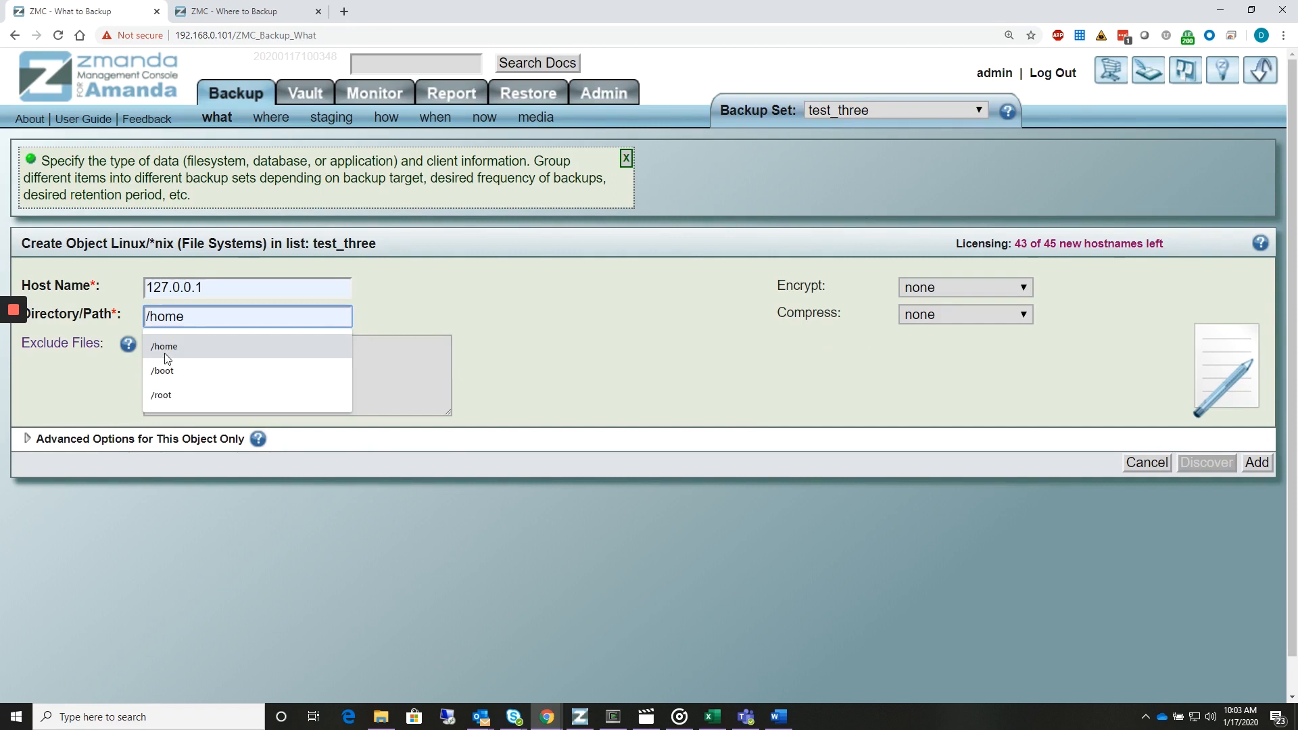
left_click(1256, 462)
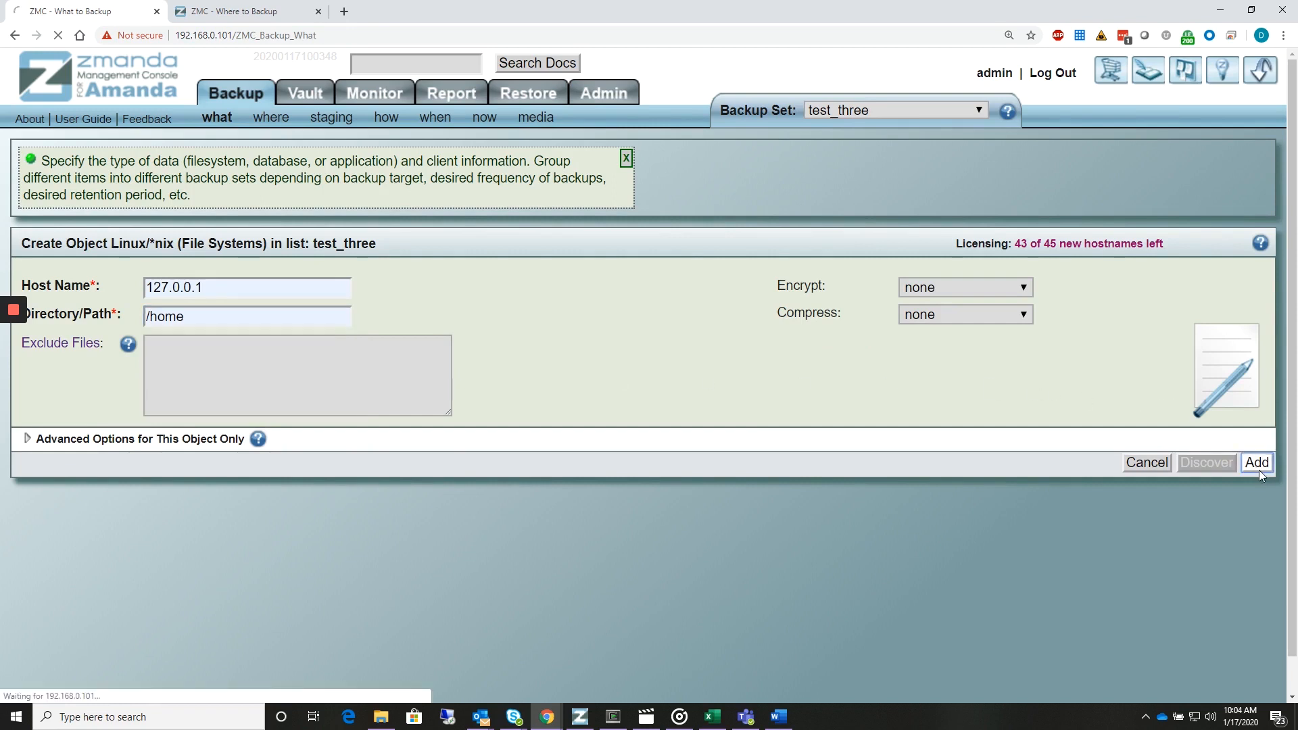
left_click(1256, 462)
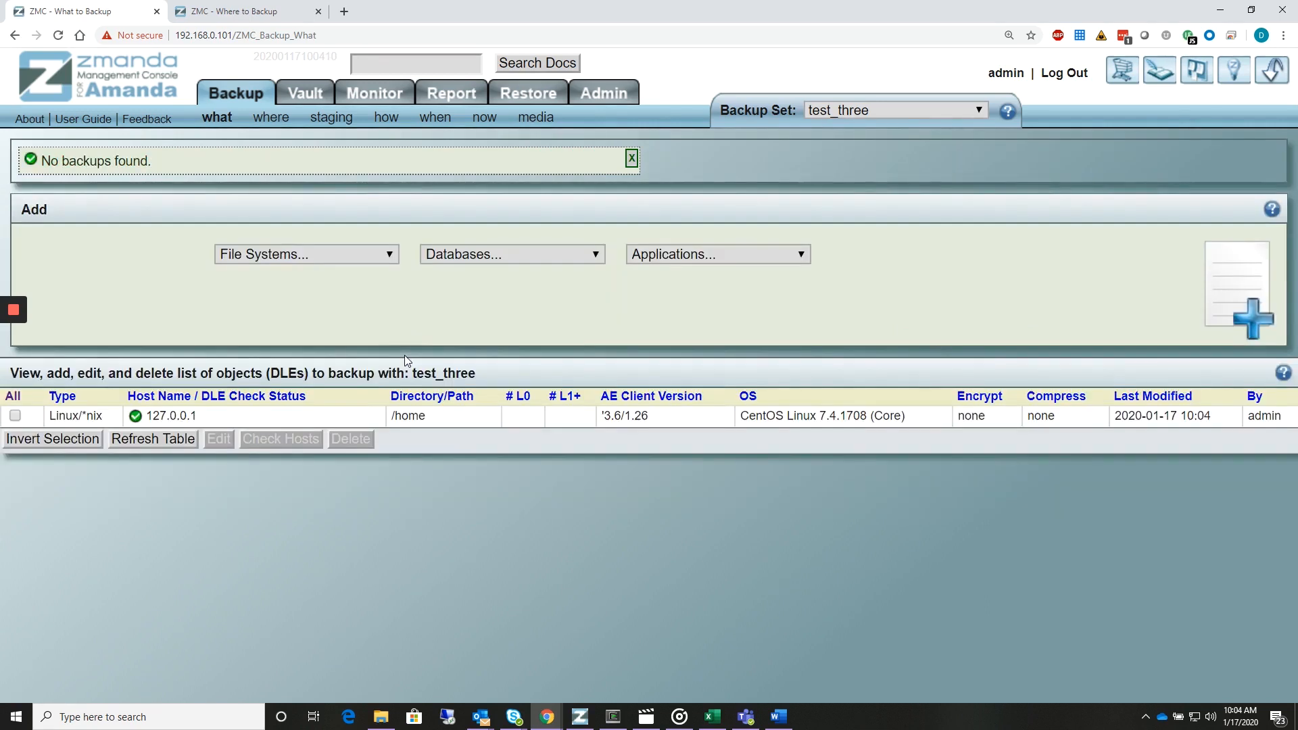
mouse_move(132, 415)
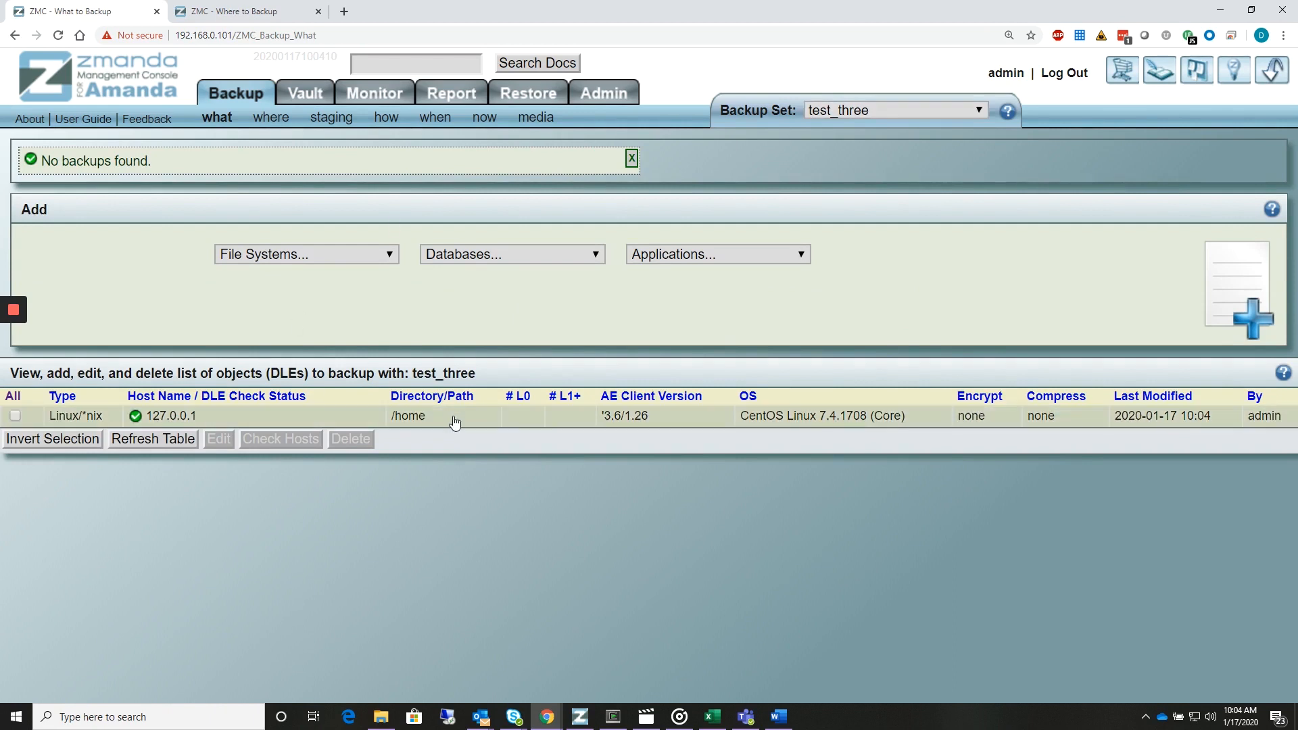
mouse_move(356, 353)
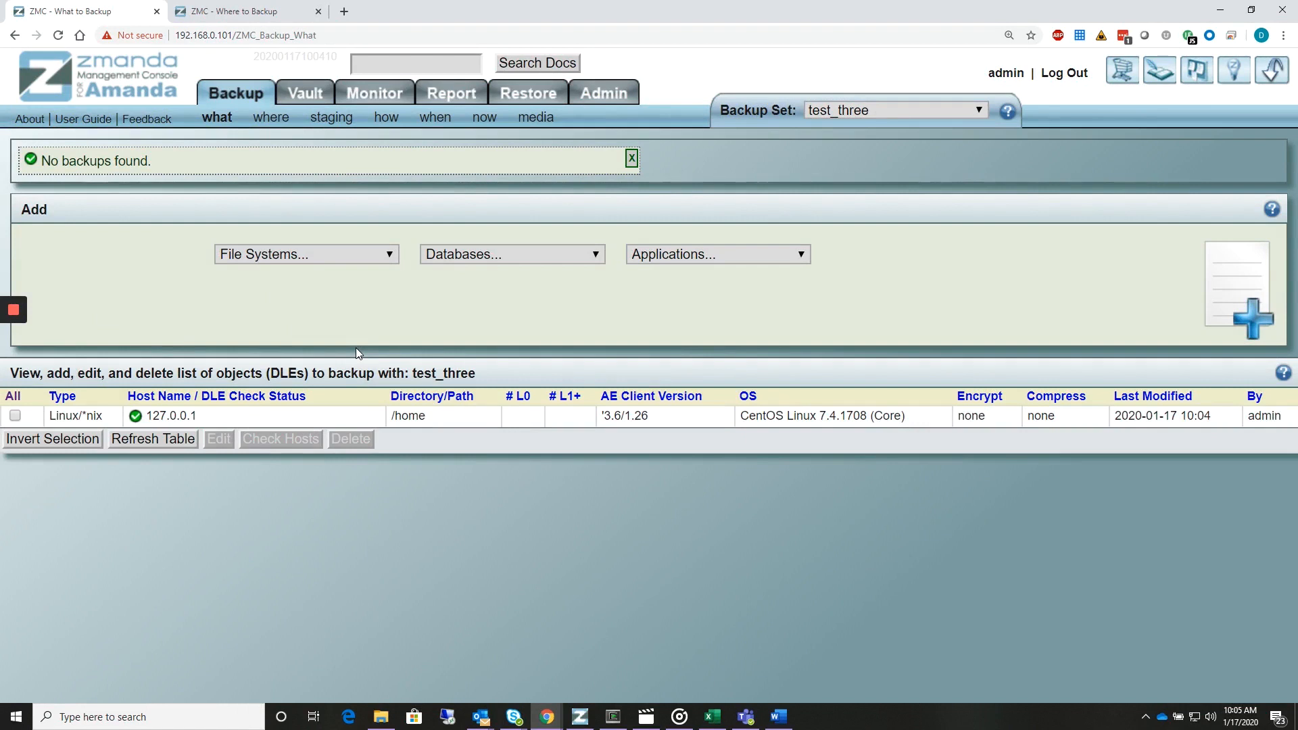
mouse_move(603, 93)
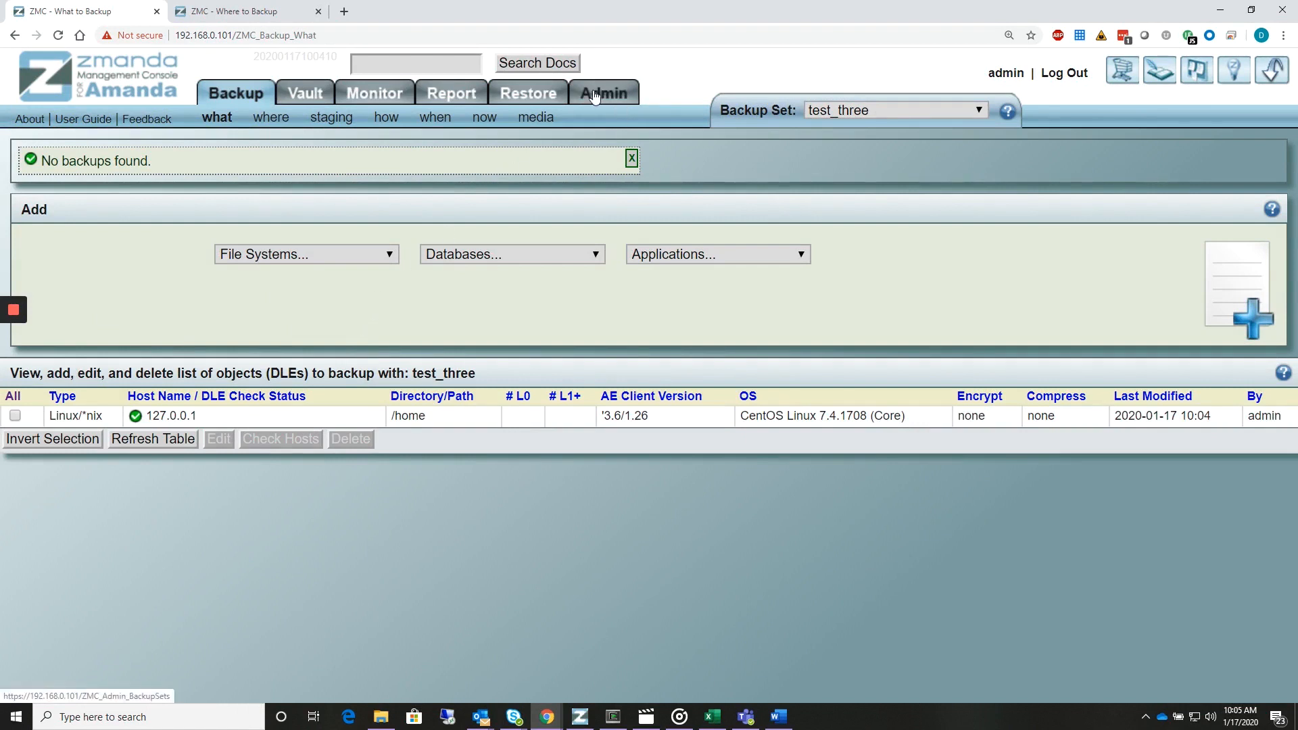
Go to Admin > devices to manage attached storage devices.
left_click(603, 92)
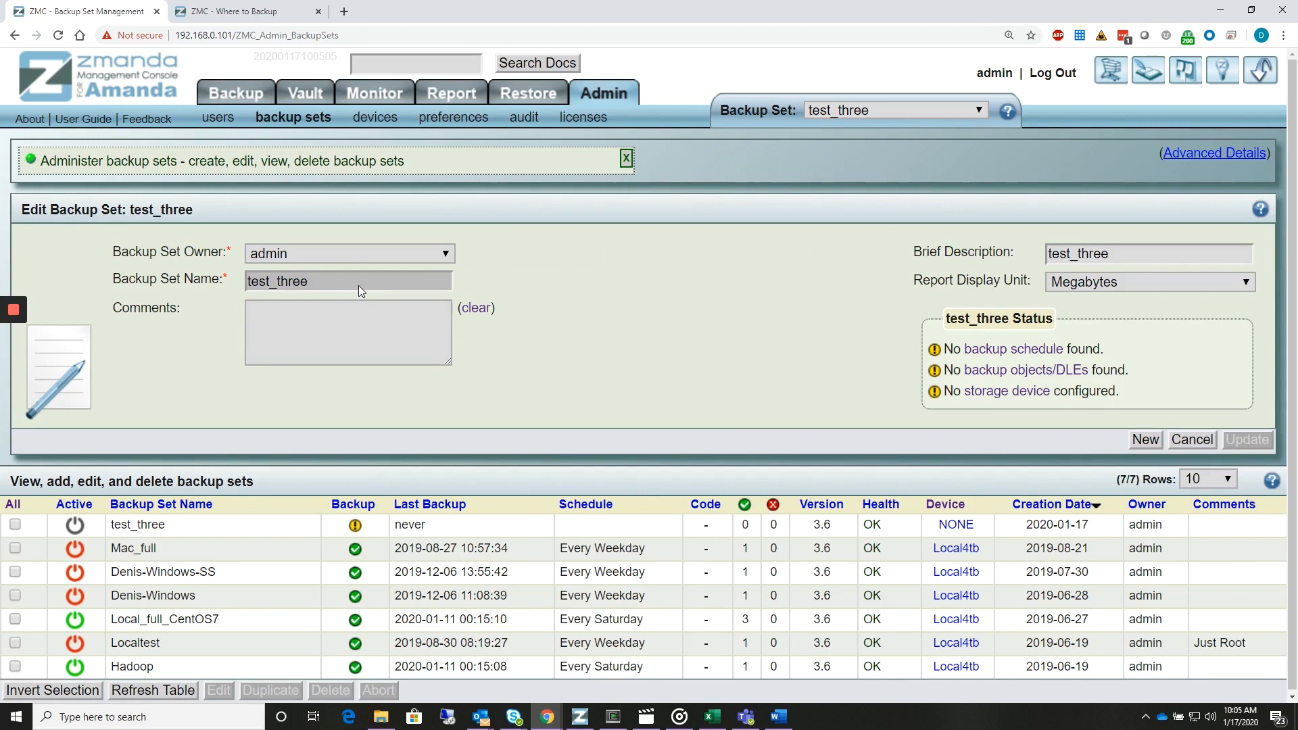
mouse_move(576, 265)
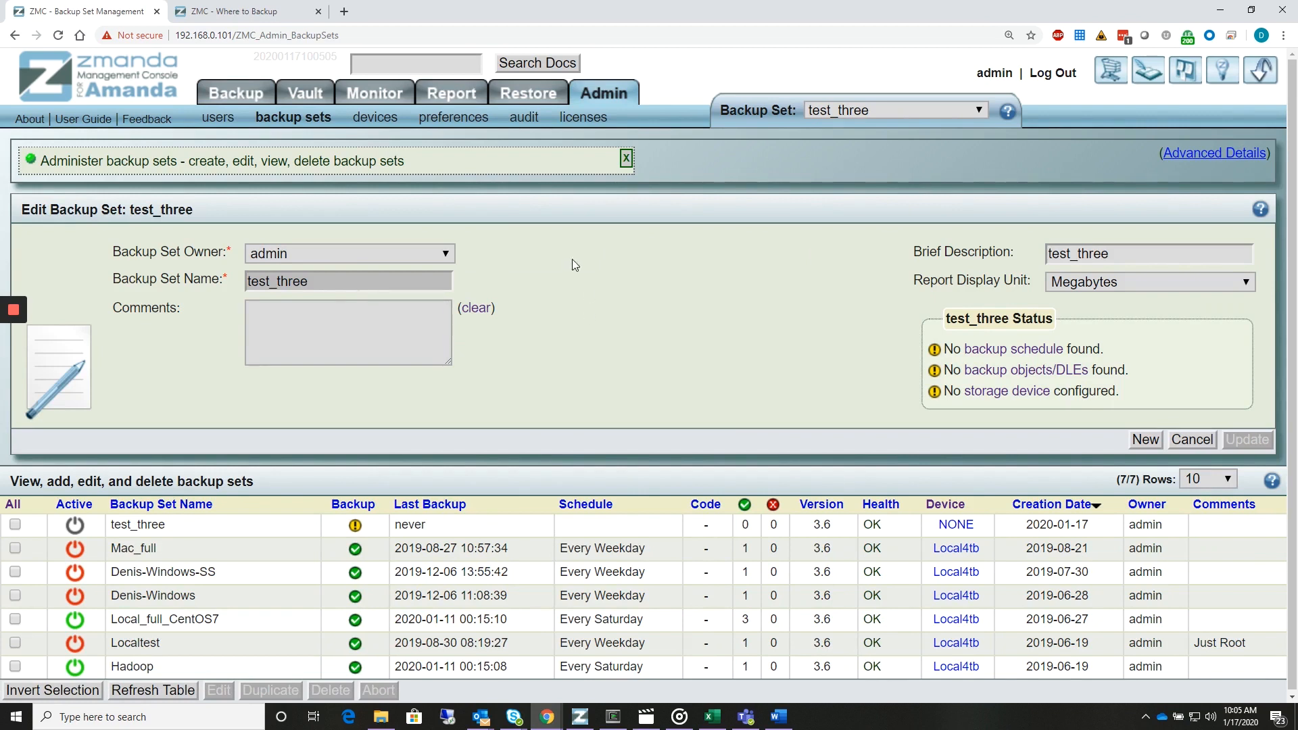
left_click(374, 117)
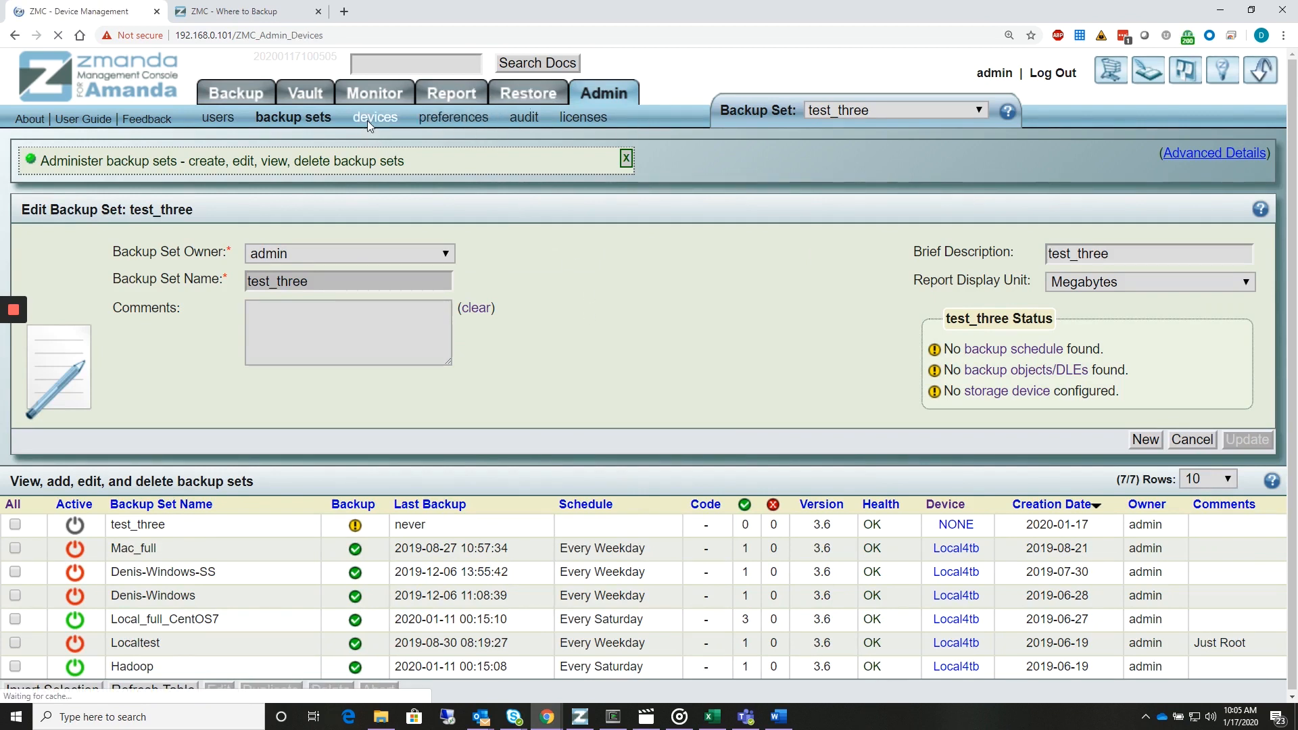
left_click(370, 116)
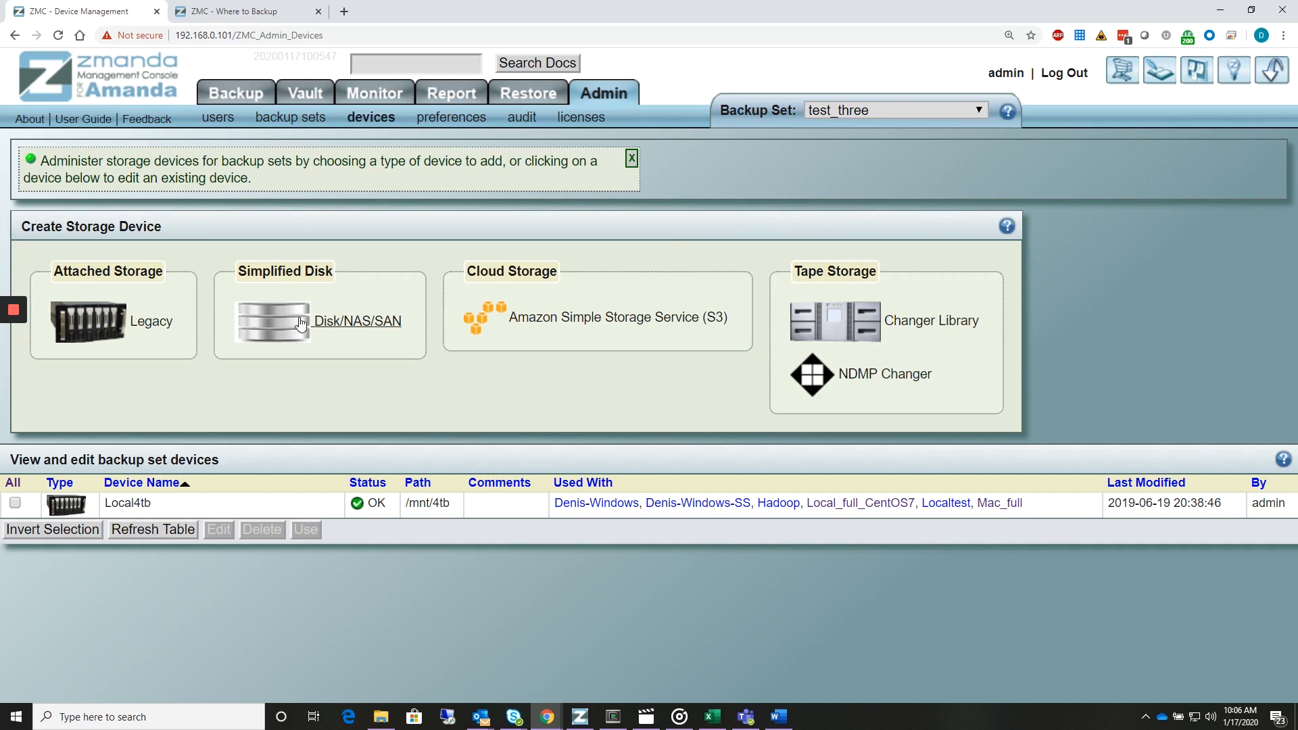
mouse_move(156, 330)
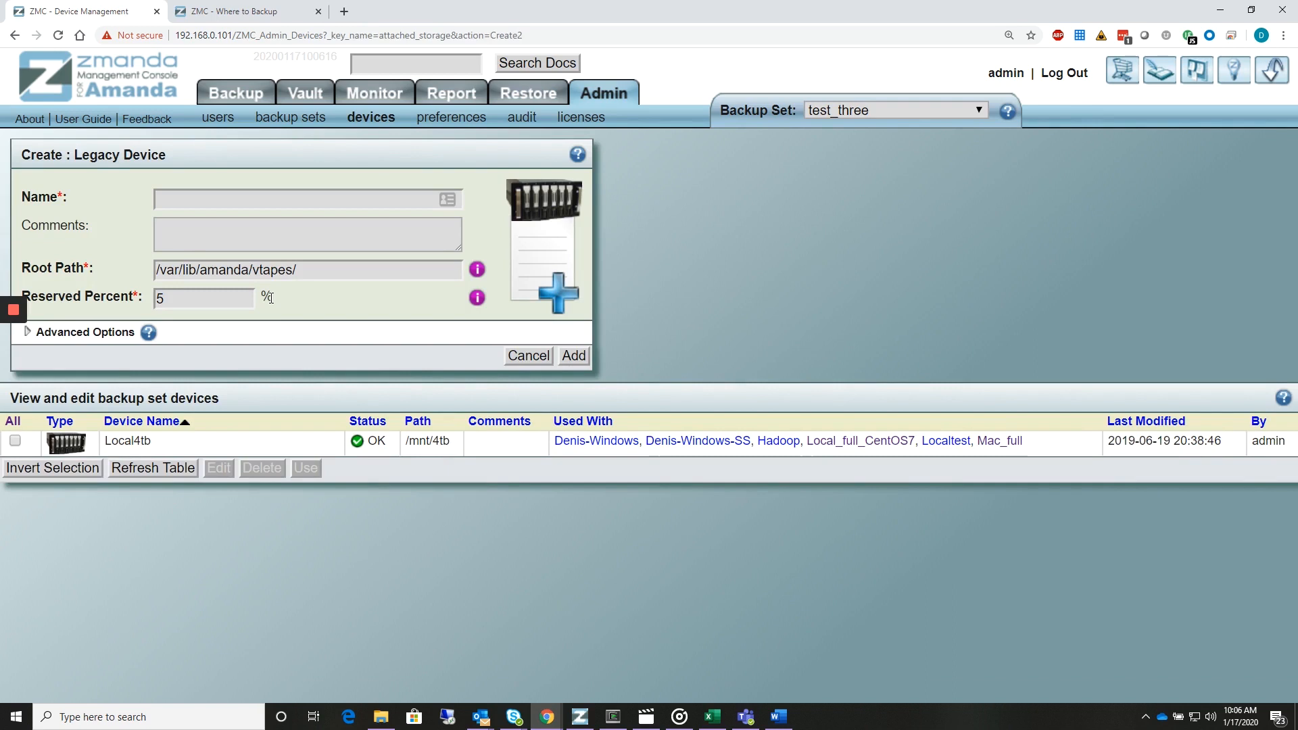
Set the legacy device root path to /mnt/4tb/amanda and add the device.
left_click(307, 234)
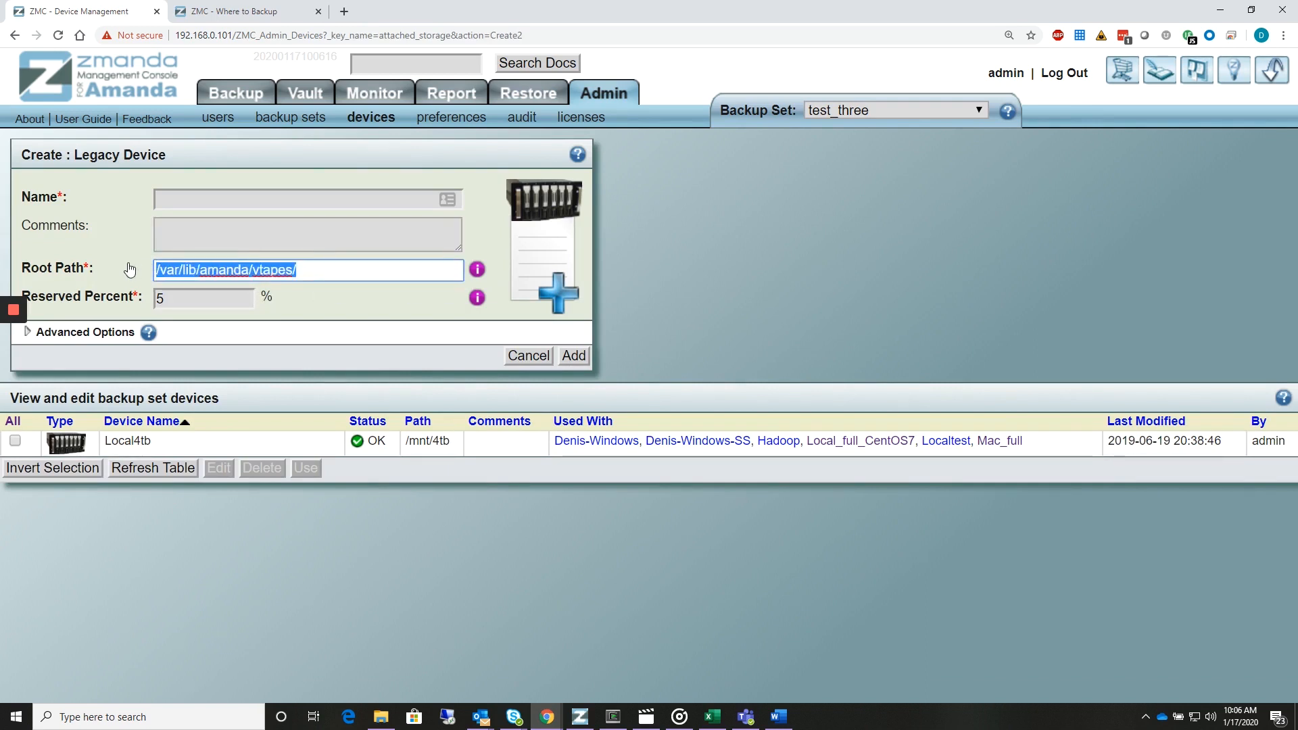
type("/mnt")
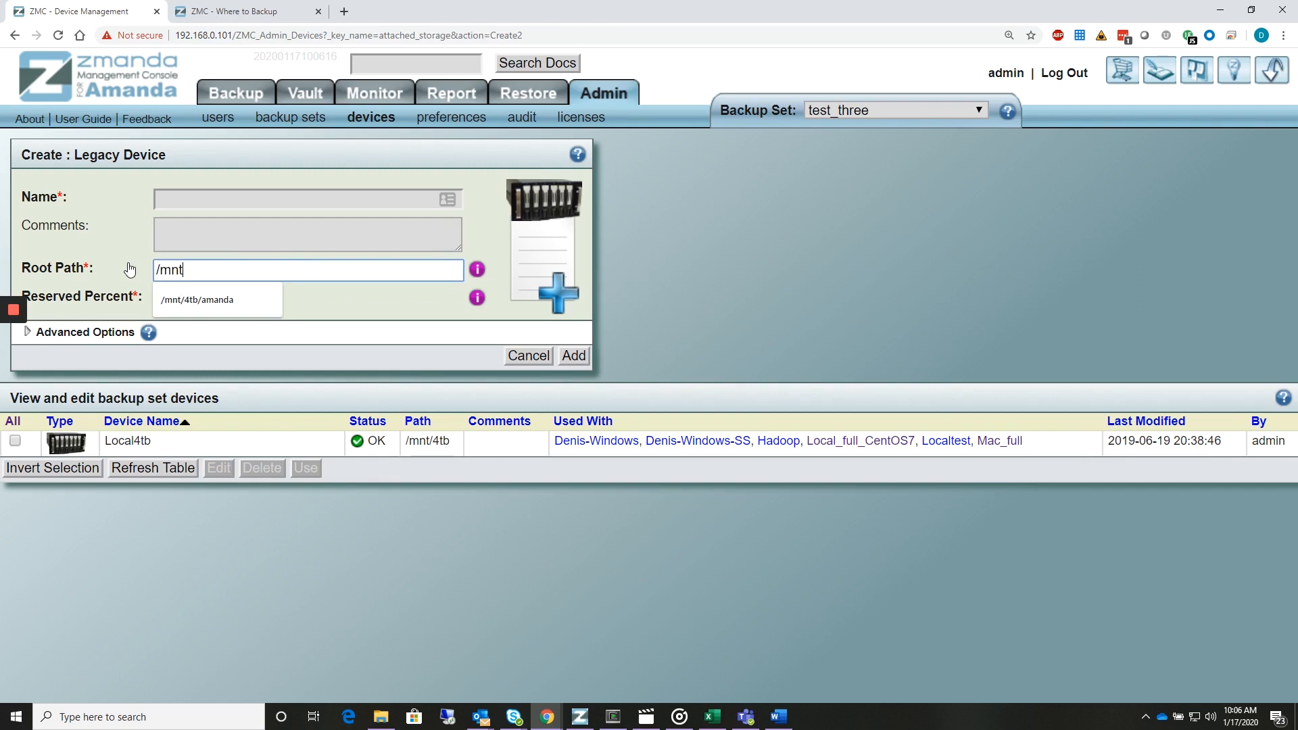
type("/4tb")
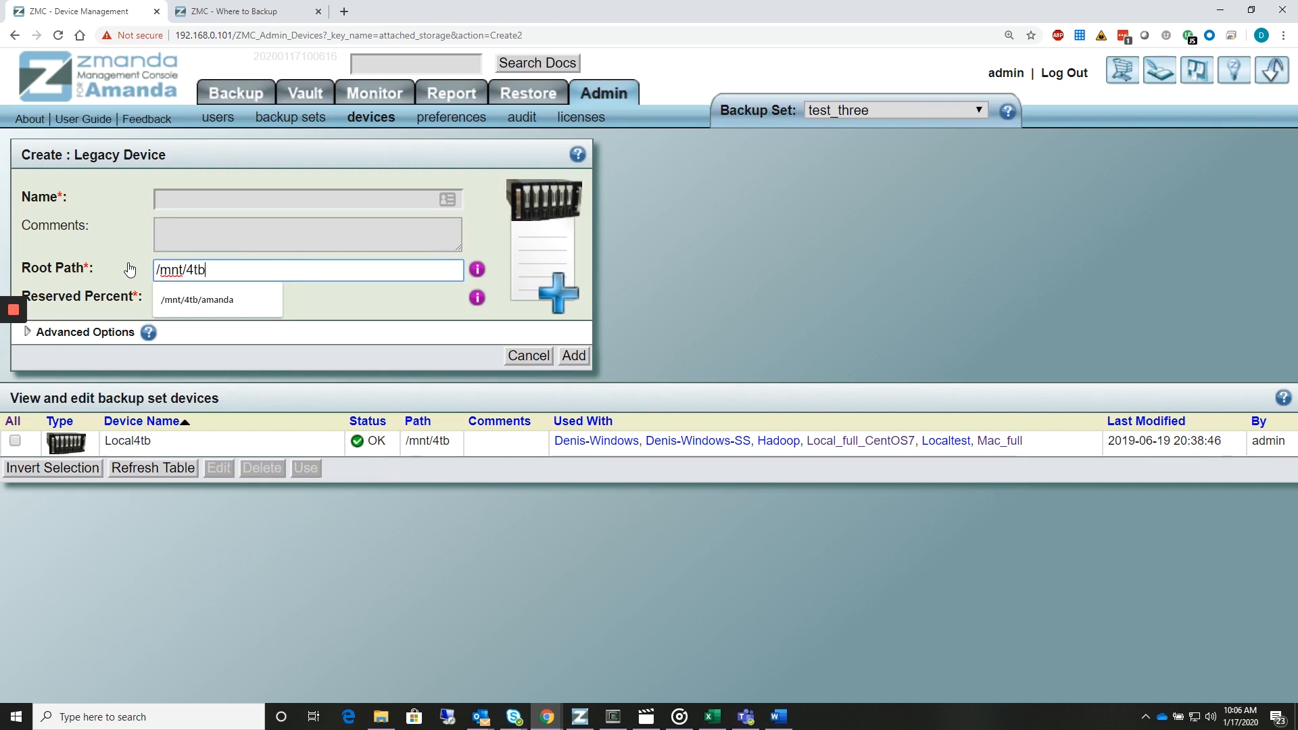
mouse_move(214, 329)
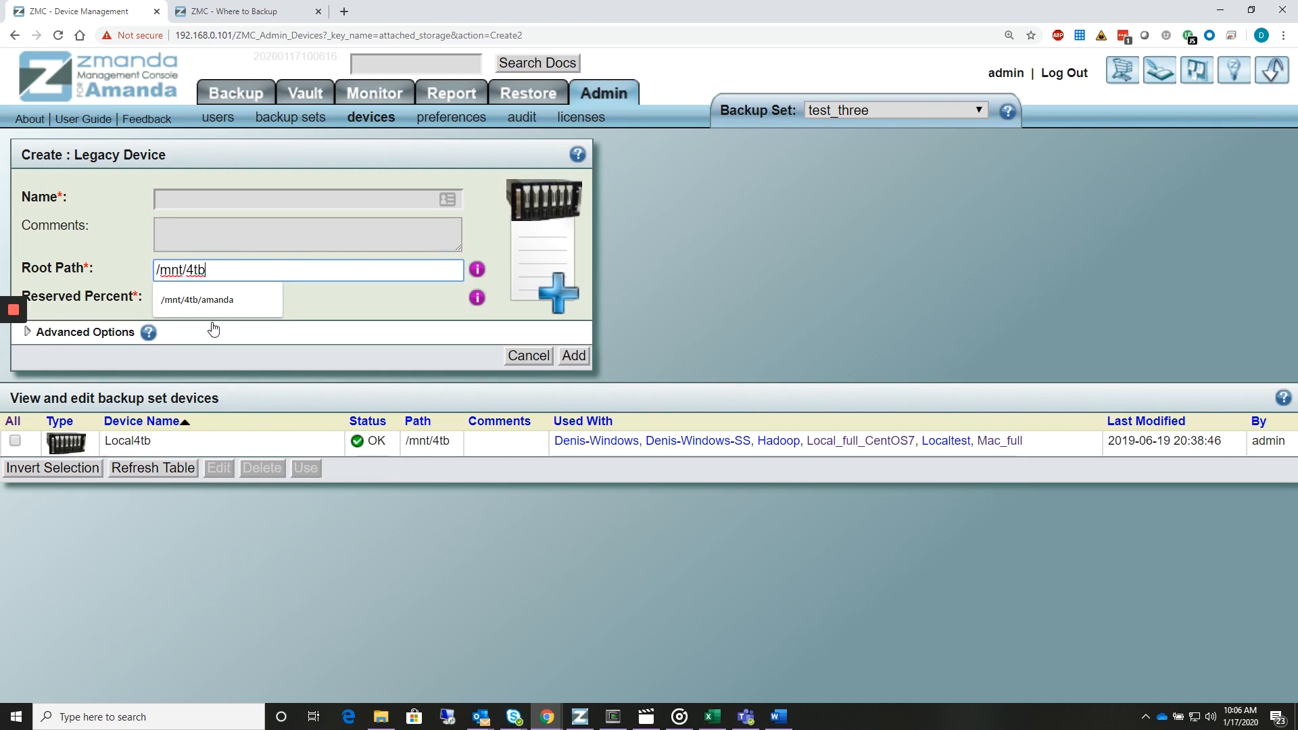
left_click(198, 300)
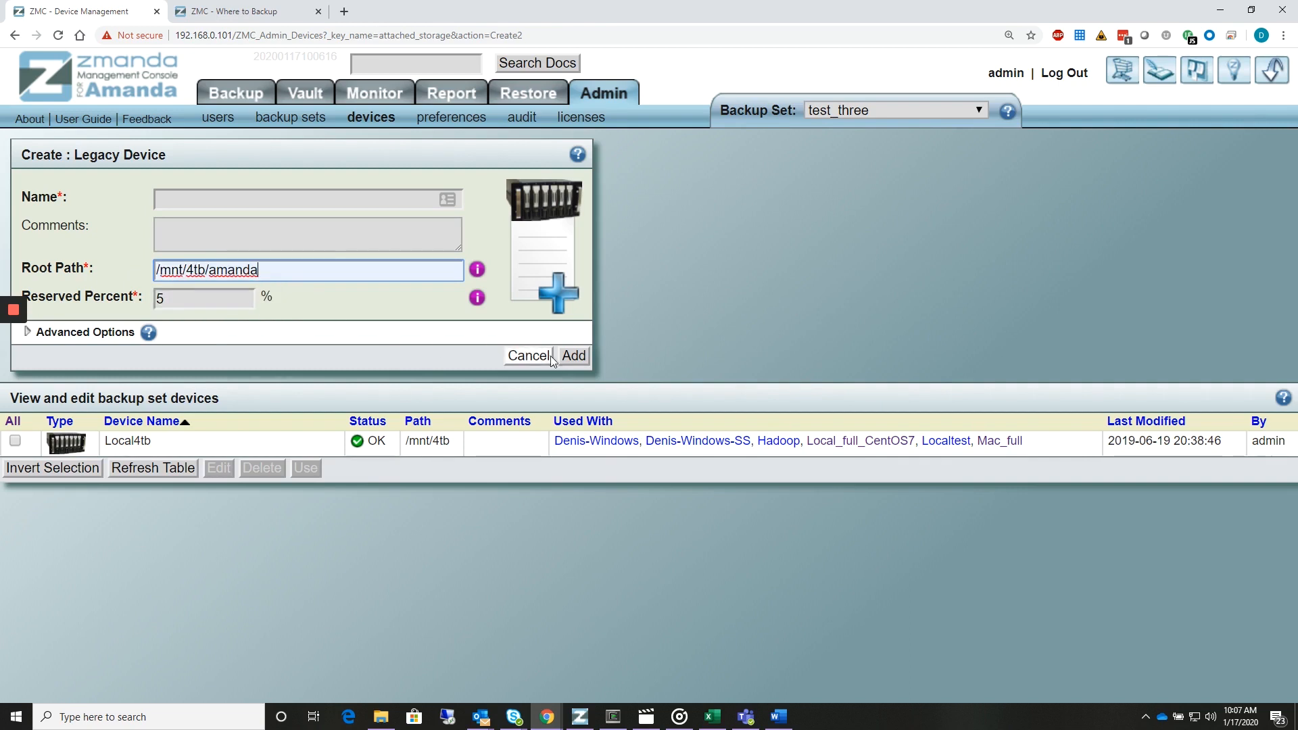
left_click(573, 355)
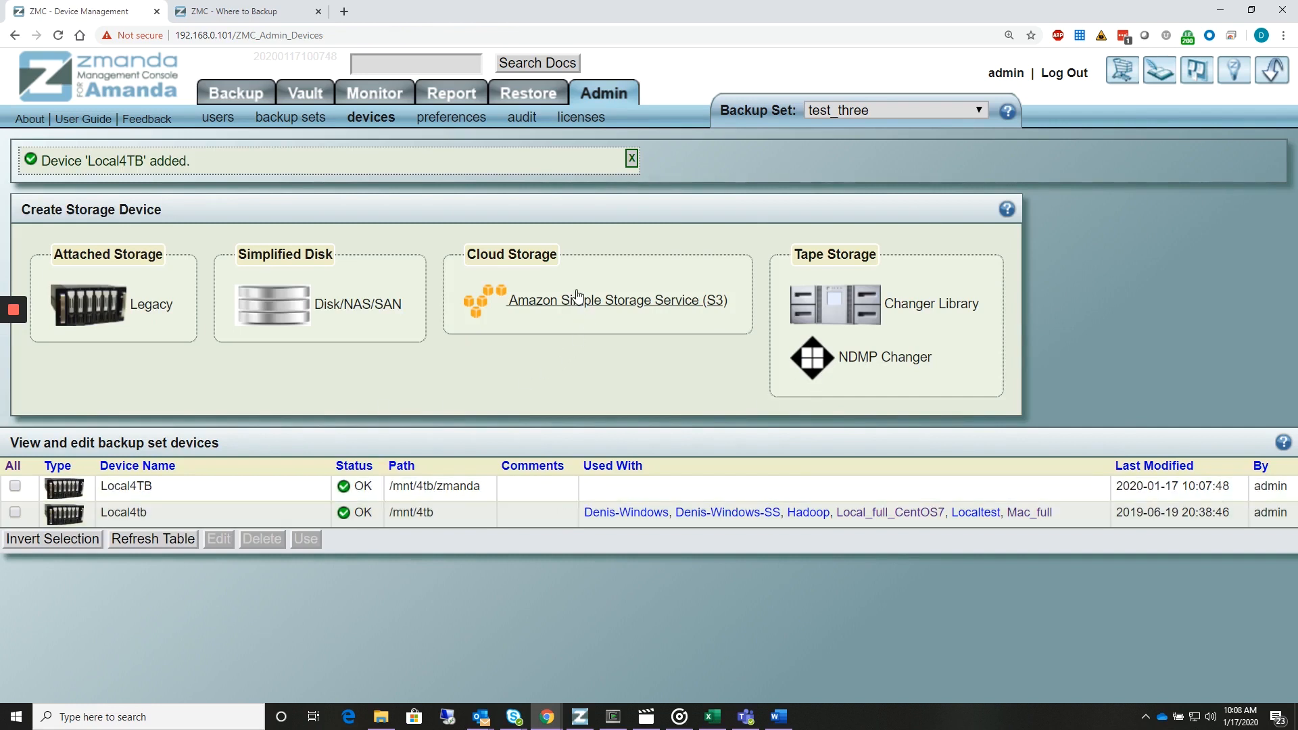
left_click(617, 300)
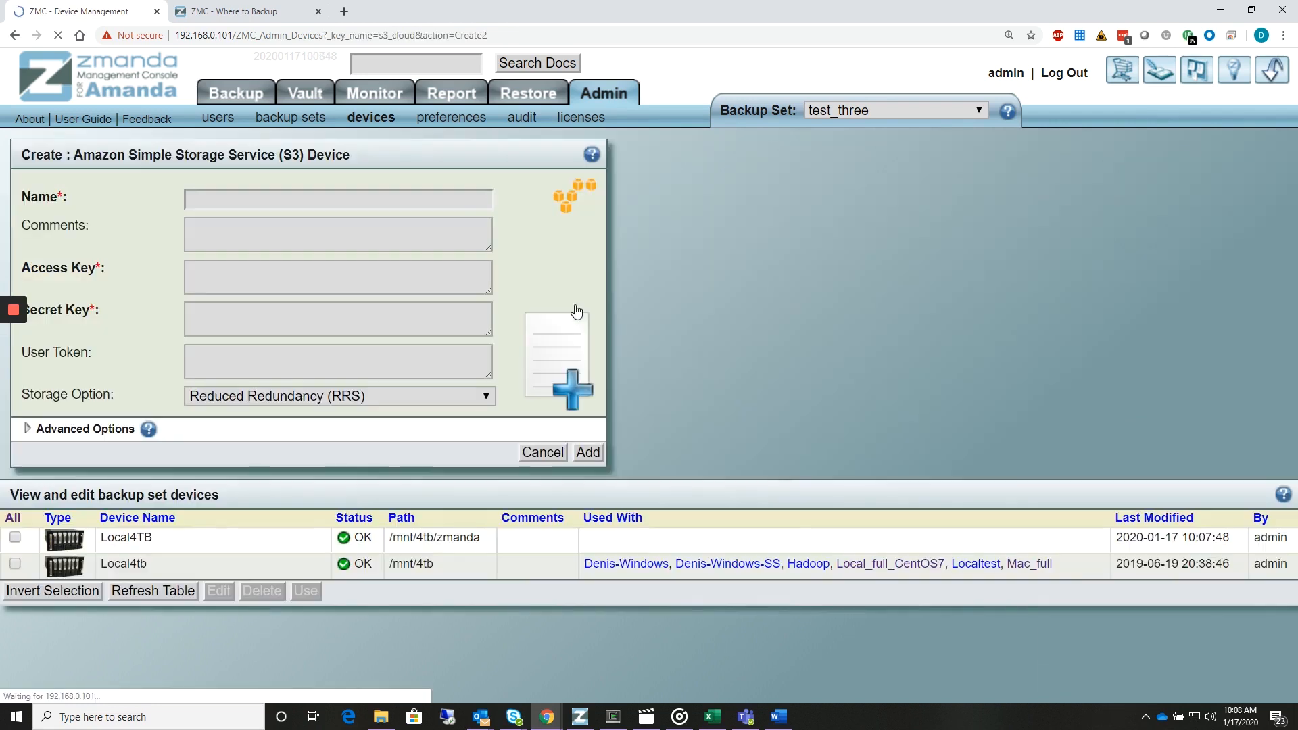
Show the Amazon S3 cloud storage device creation form.
left_click(338, 276)
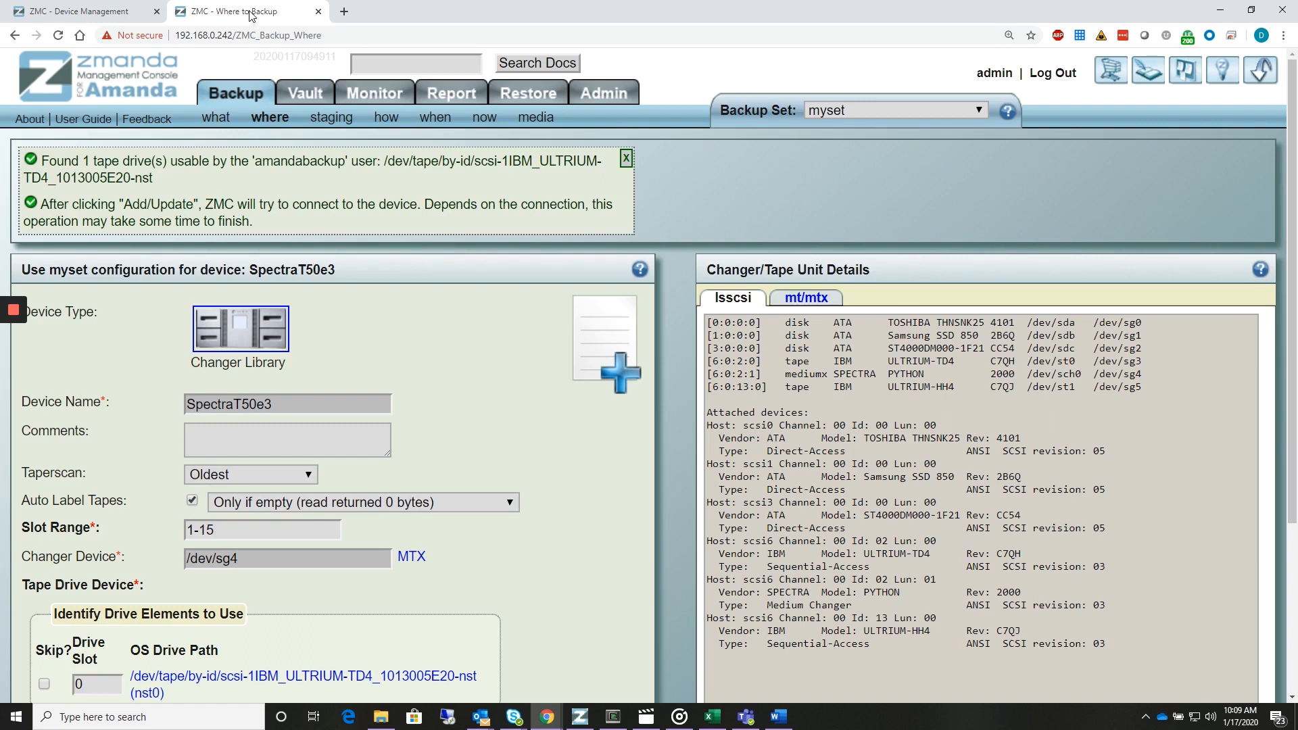
mouse_move(312, 240)
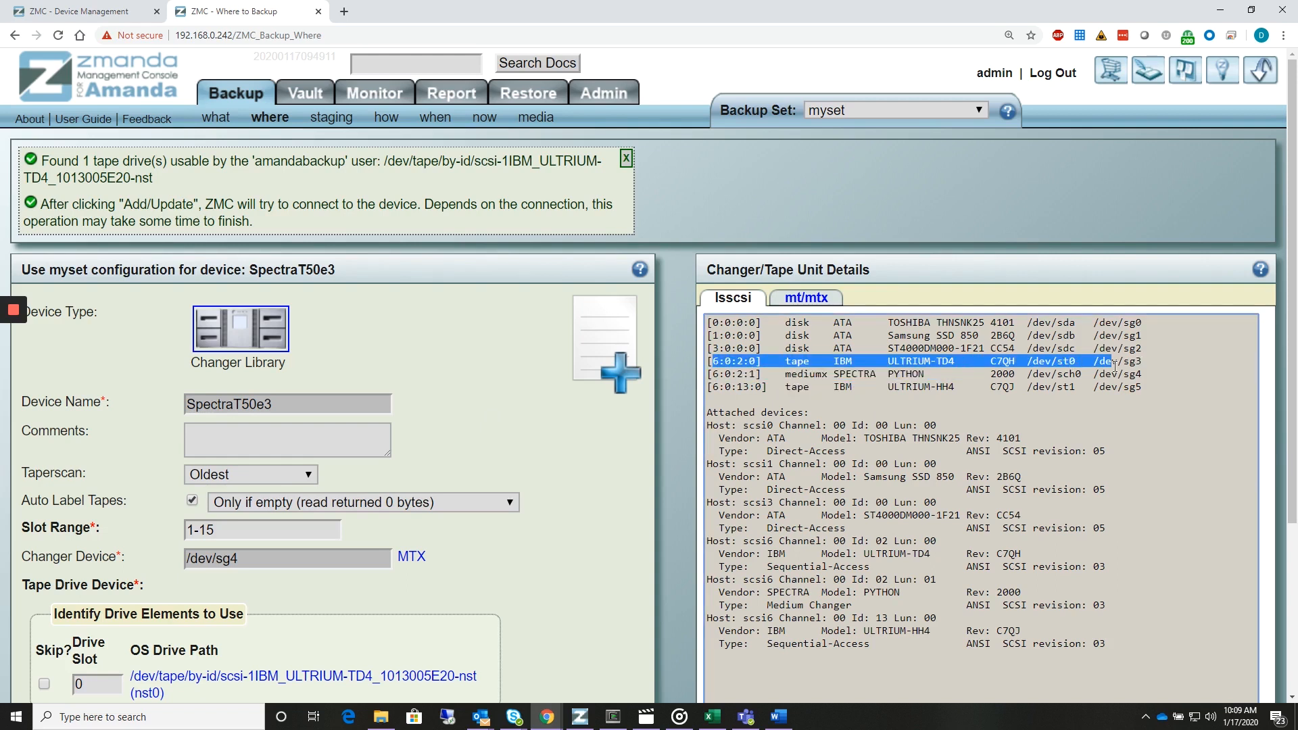
Review the lsscsi device listing for the SpectraT50e3 changer on /dev/sg4, slots 1-15.
left_click(828, 373)
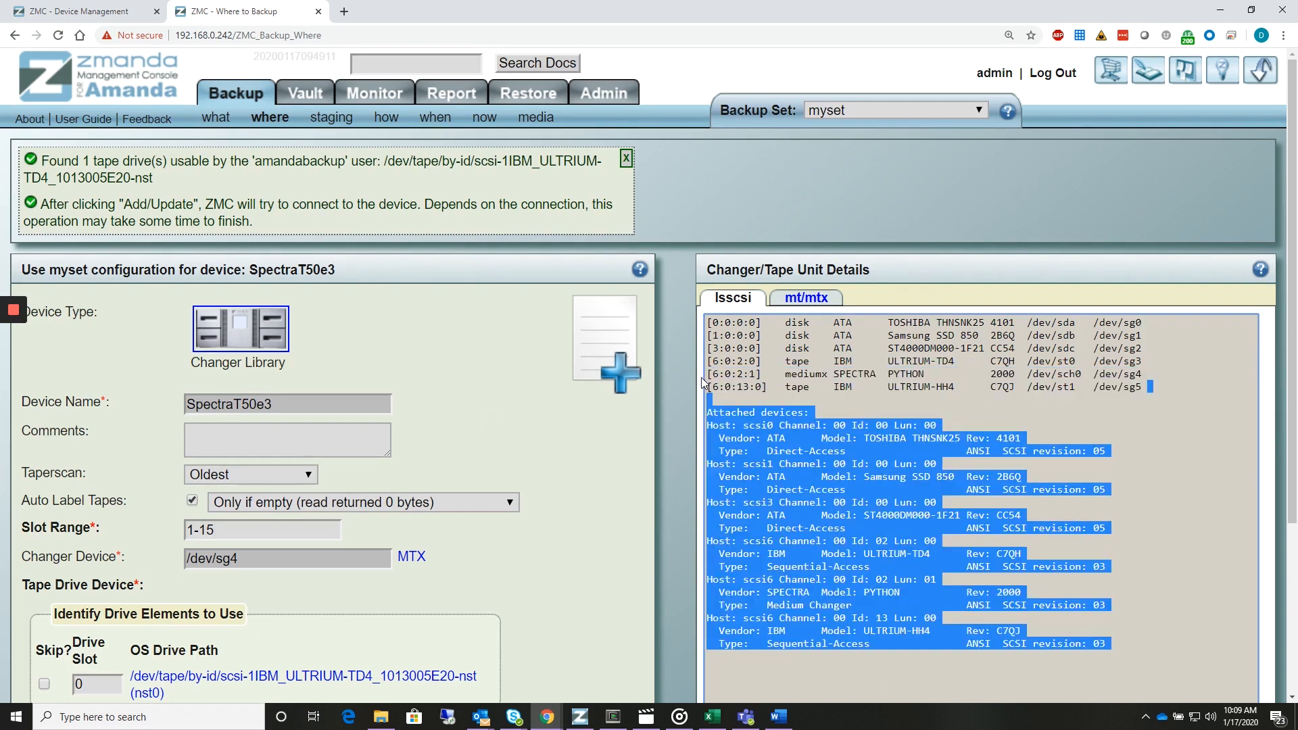
left_click(287, 558)
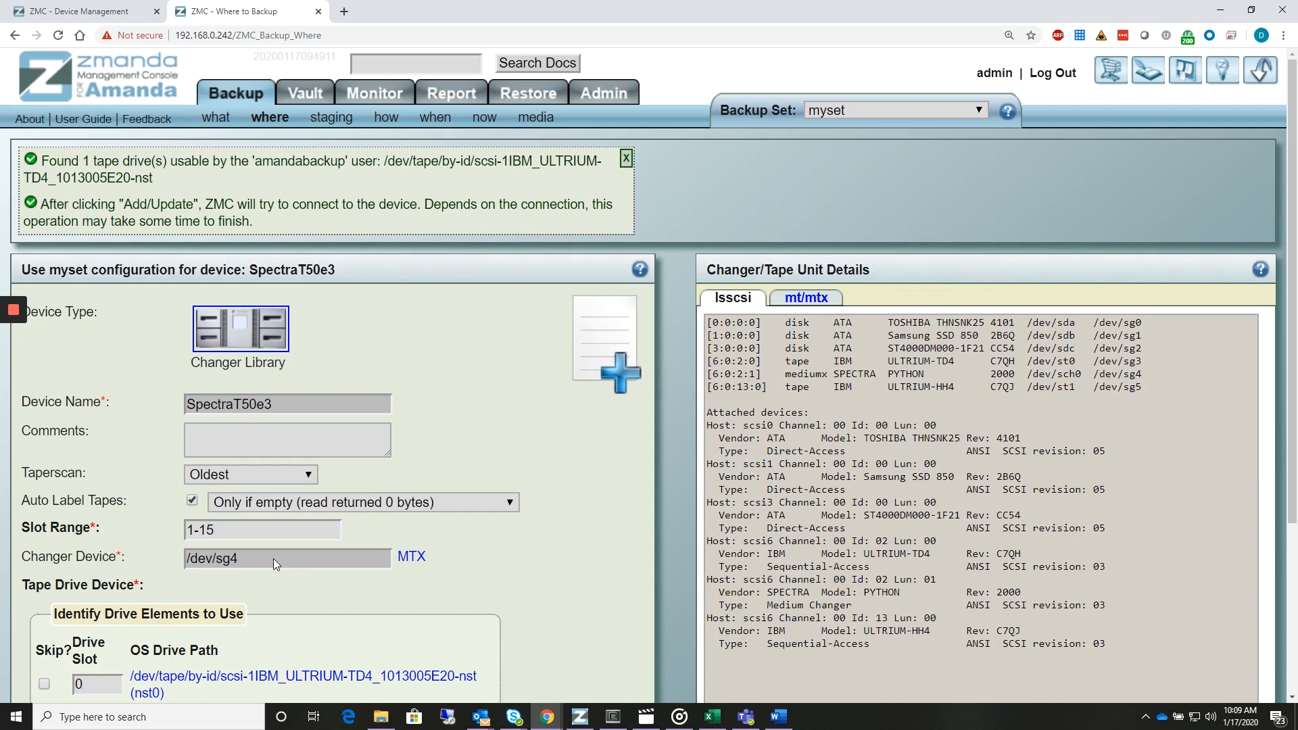
mouse_move(99, 354)
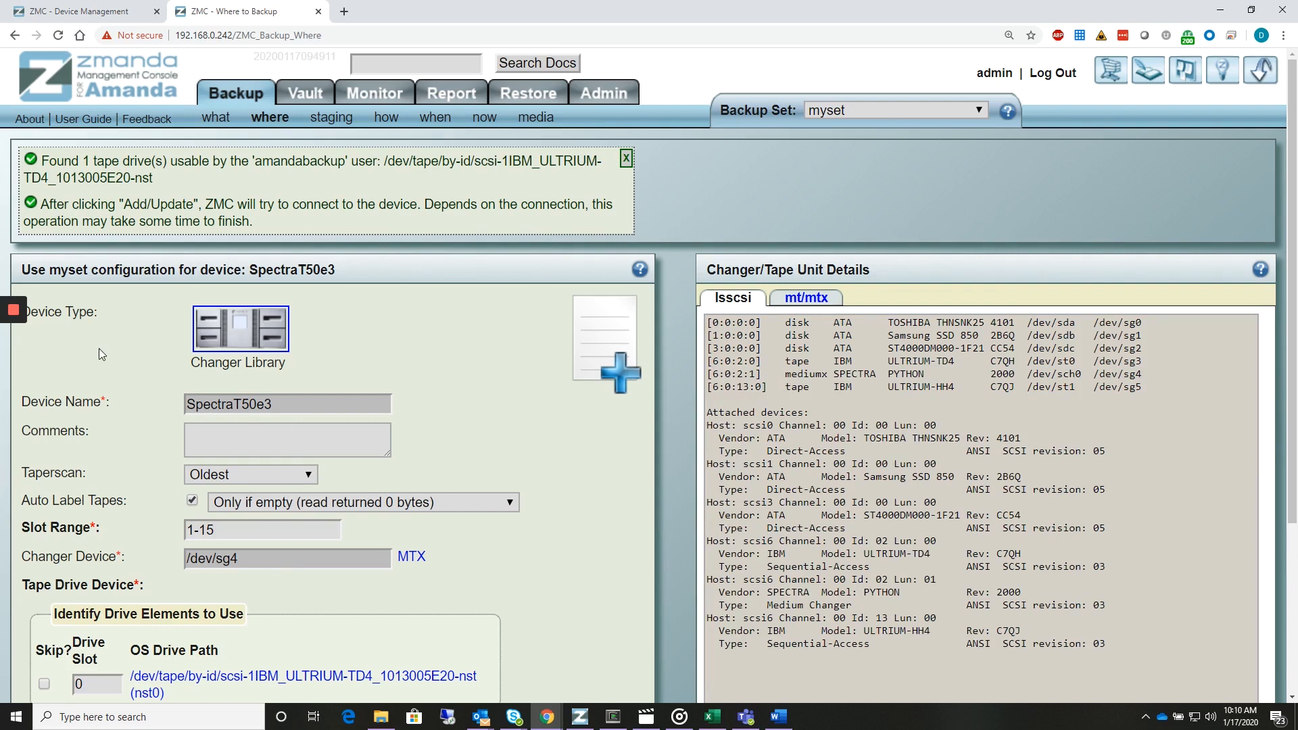